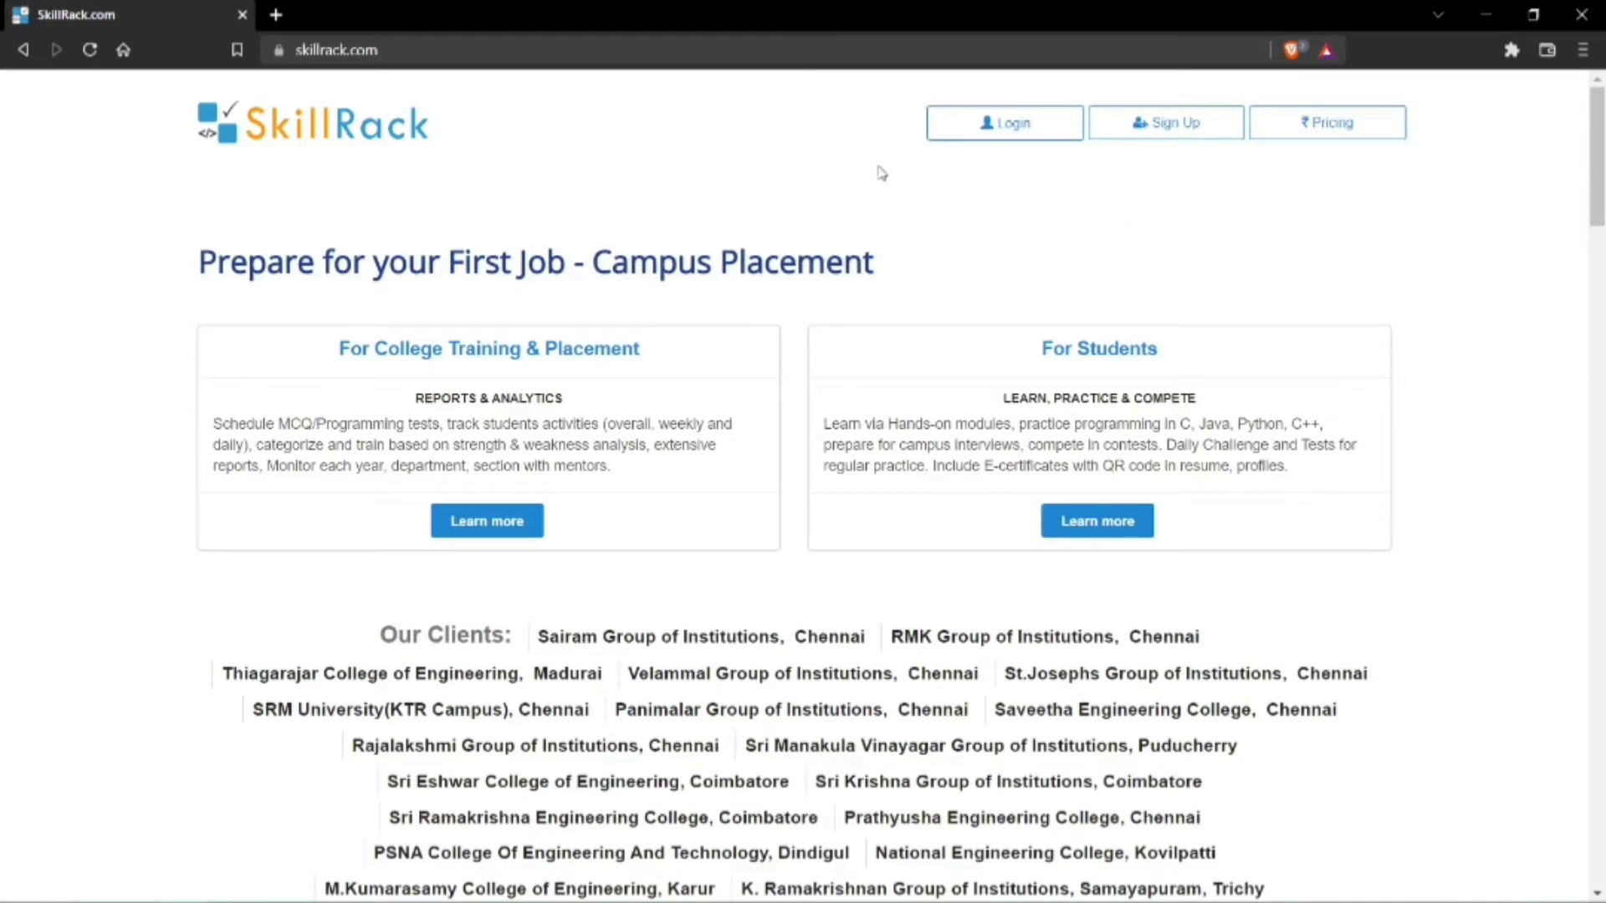
Fill the Login ID and password from the browser's saved credential and submit the login.
click(1003, 122)
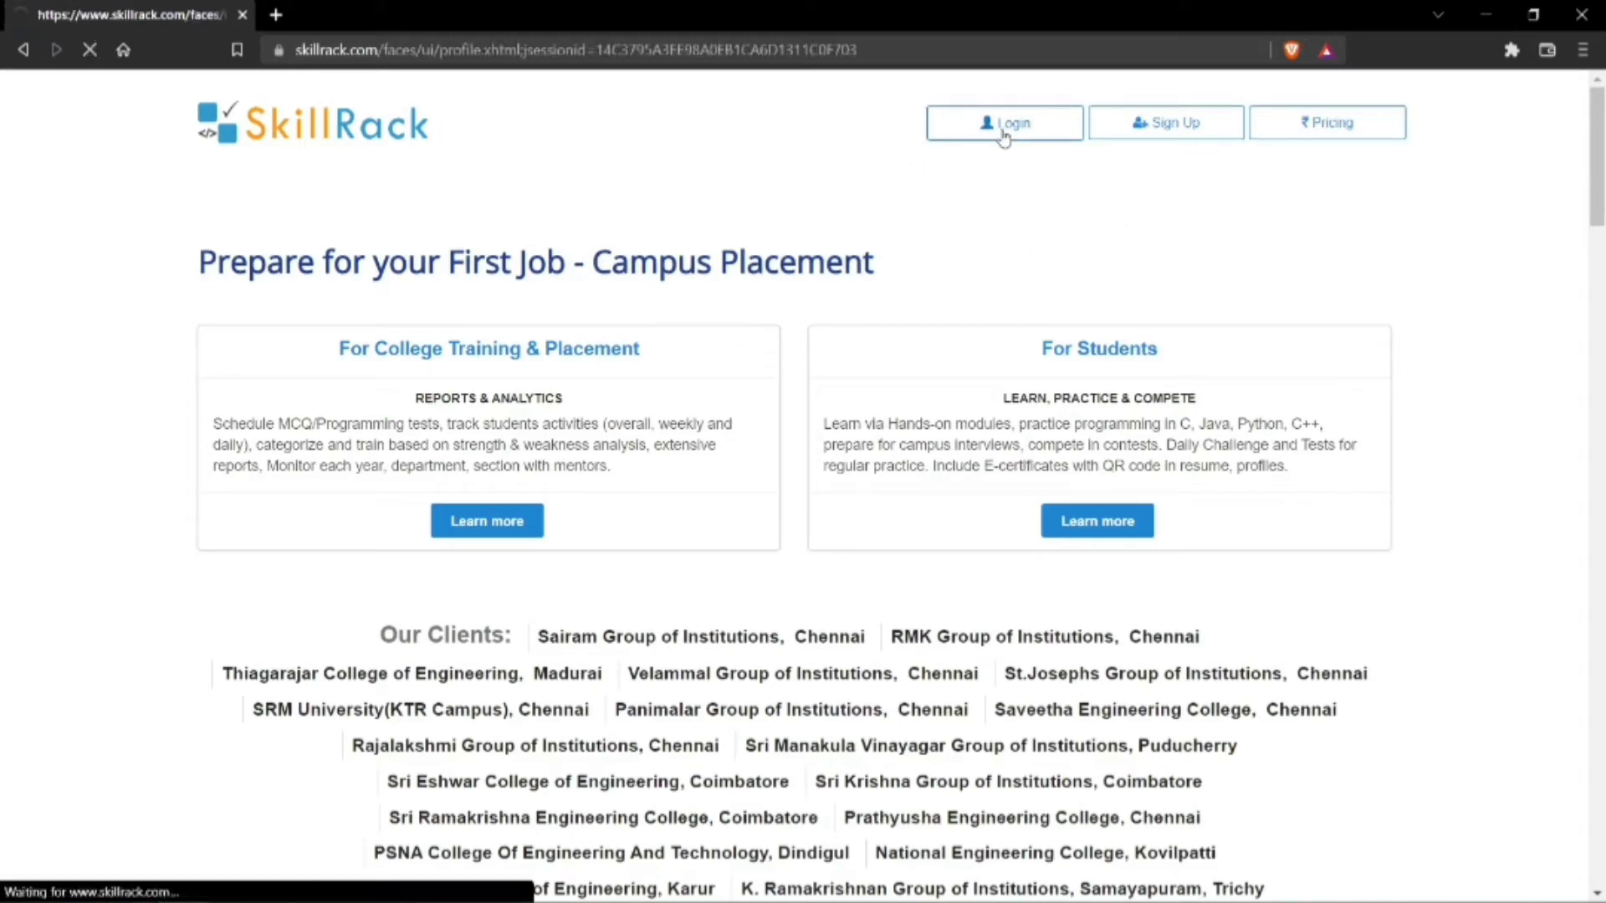
click(1003, 122)
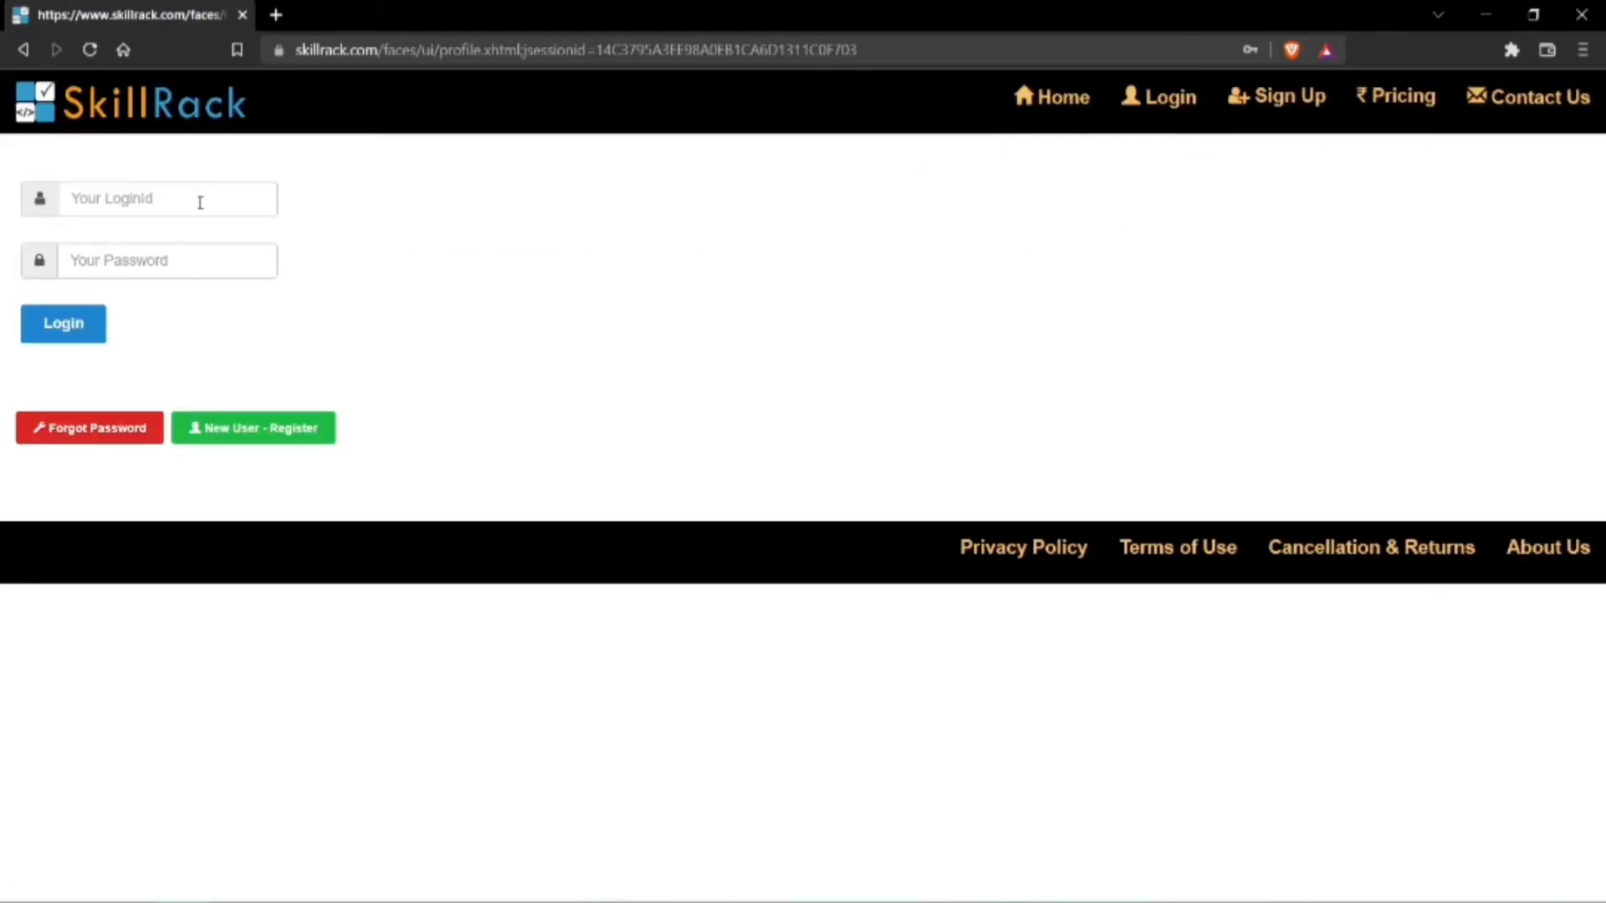
click(164, 198)
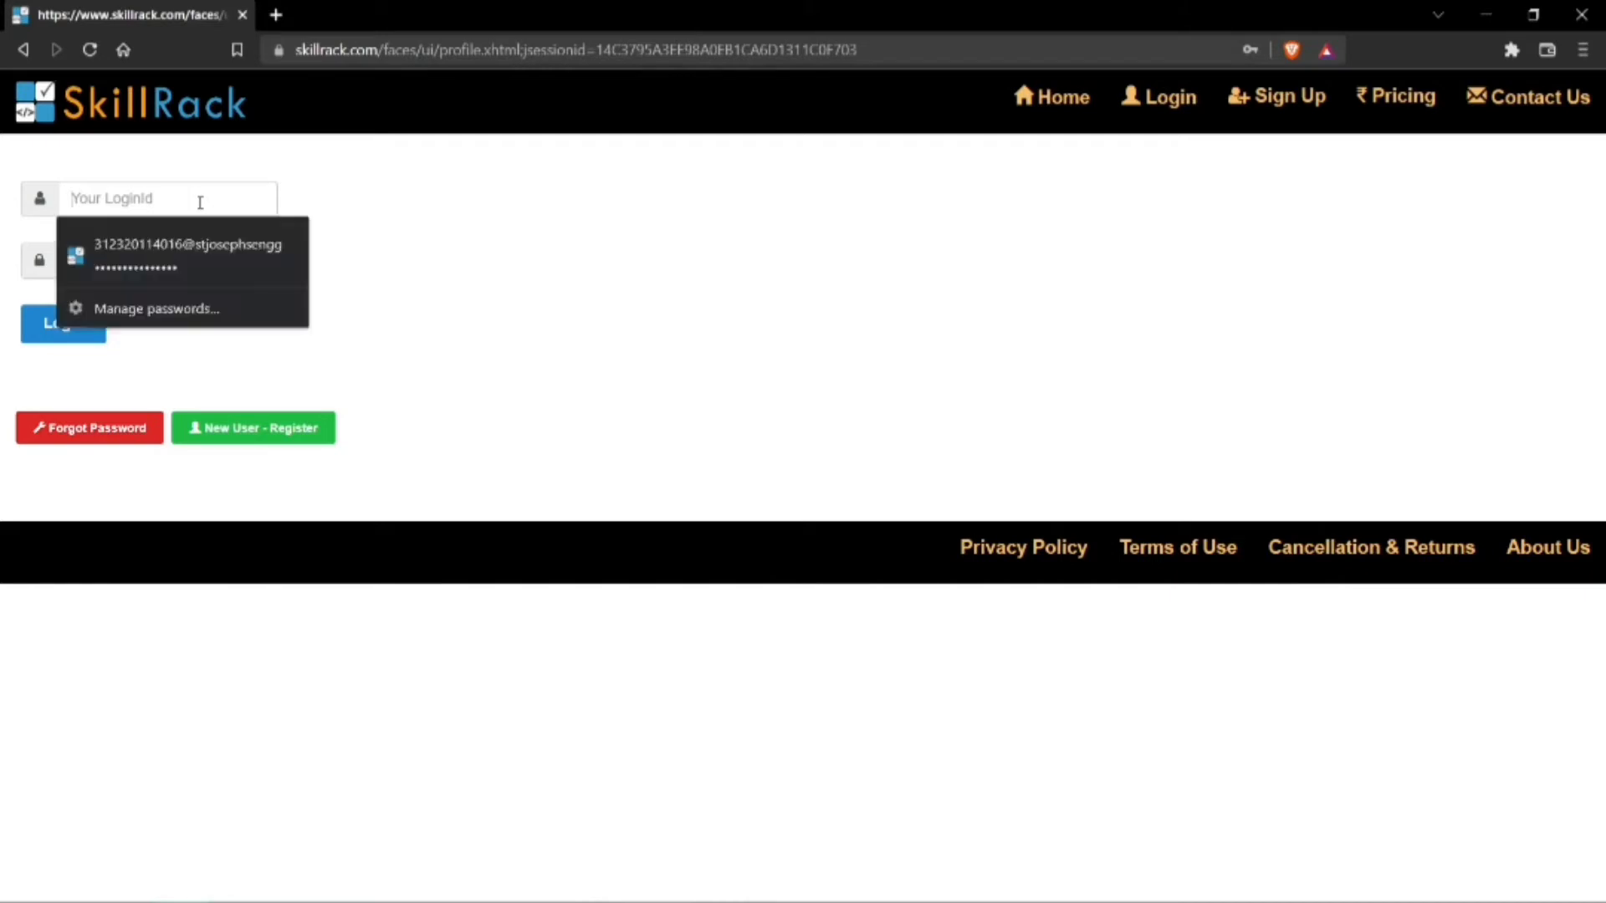
click(191, 244)
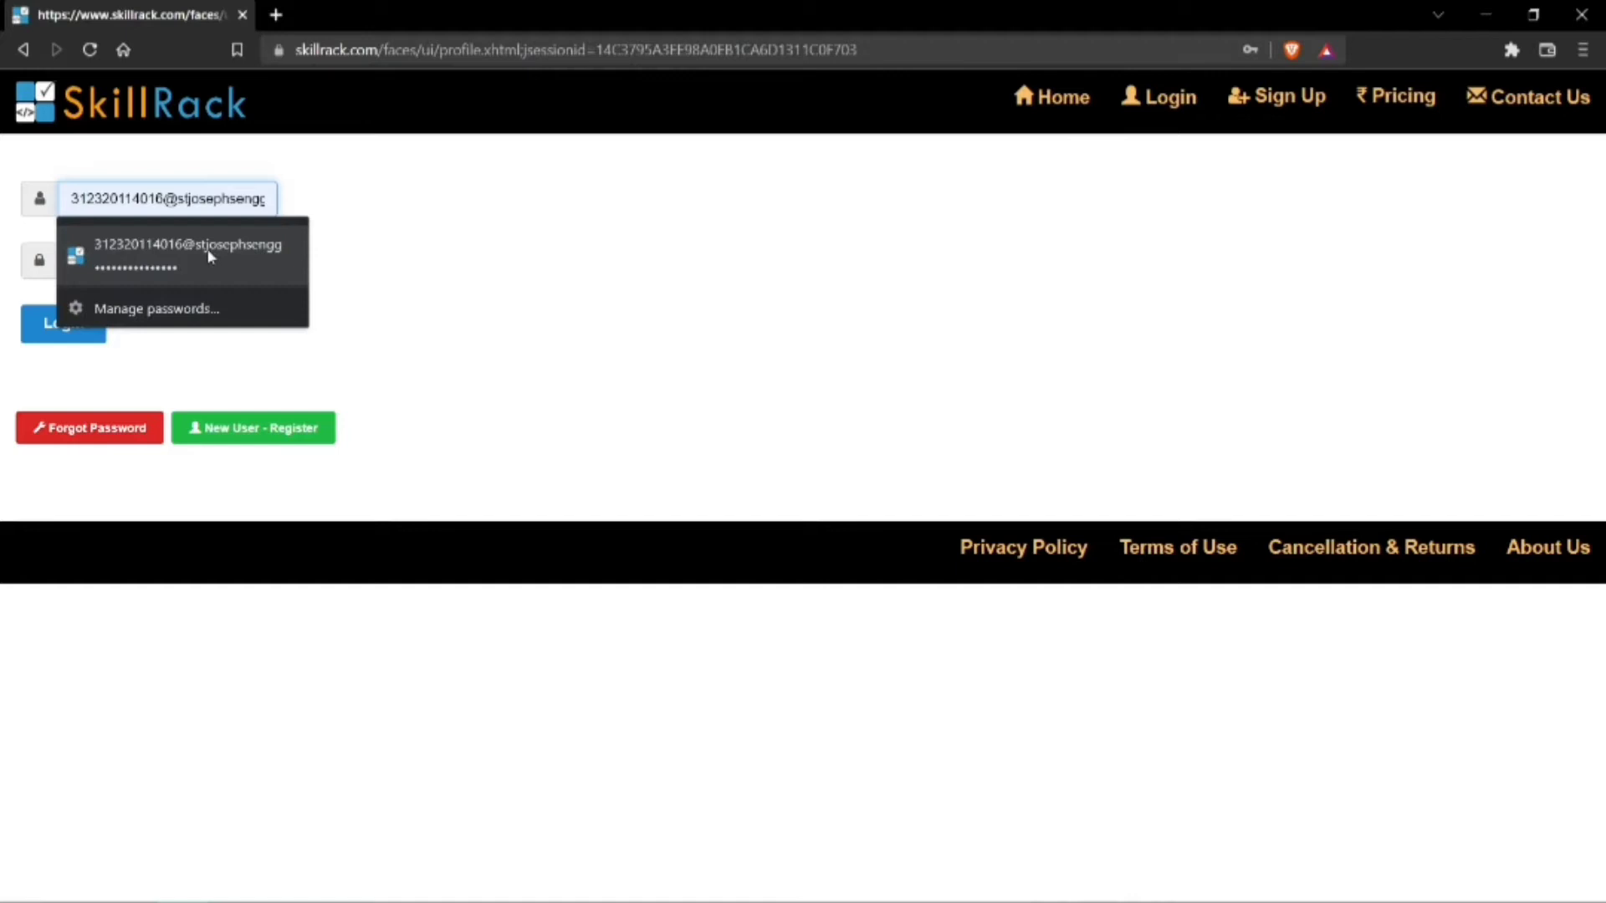
click(184, 253)
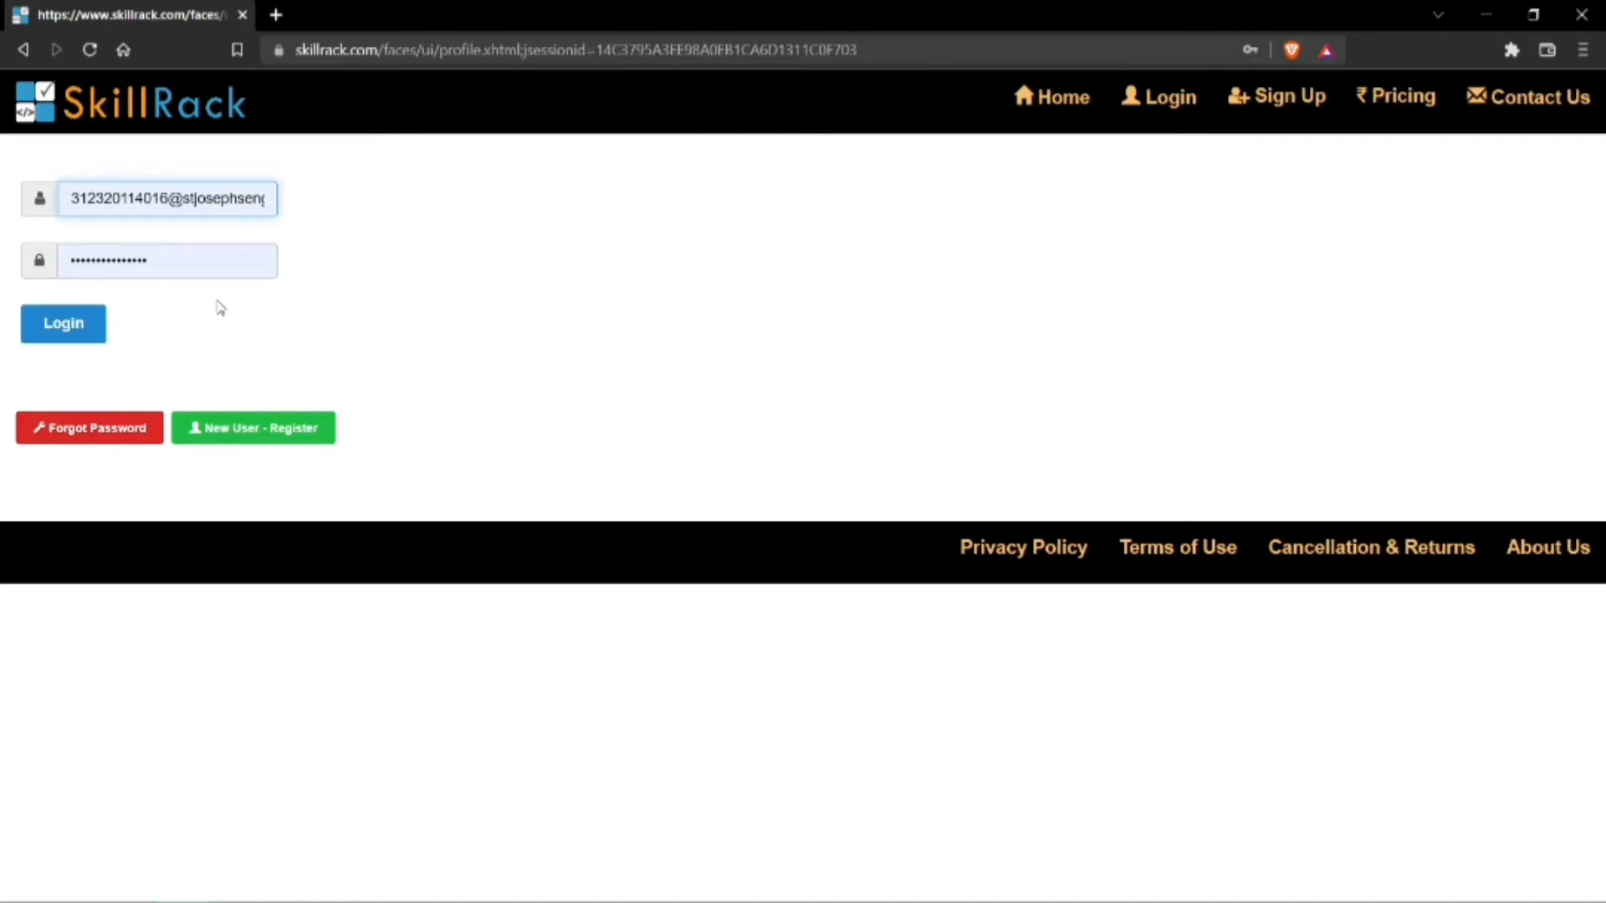
click(62, 323)
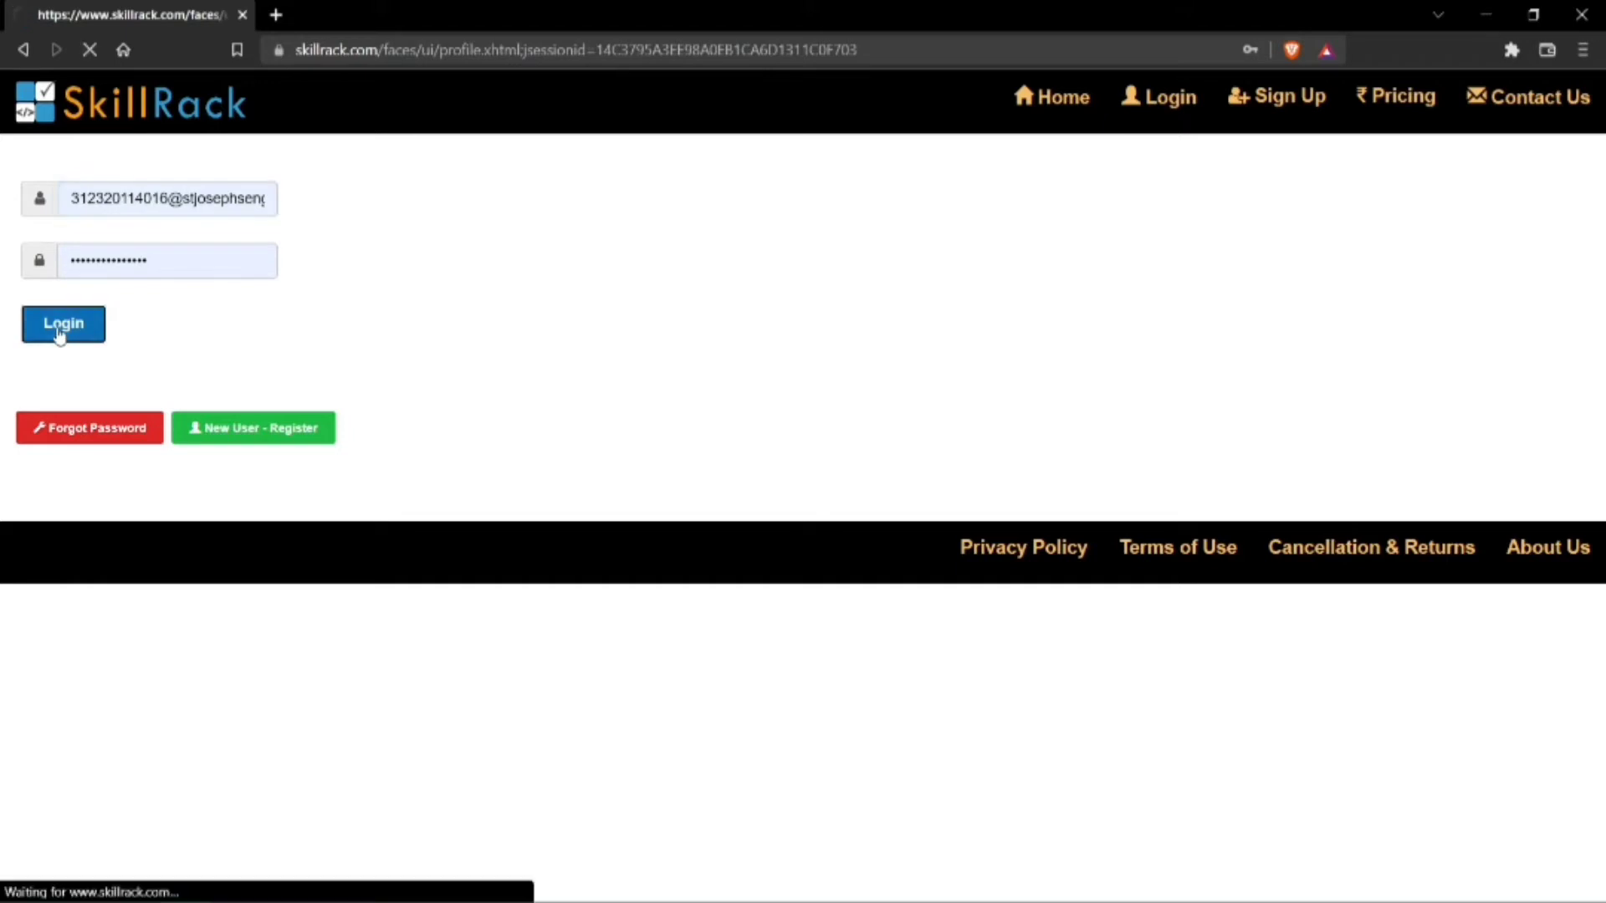
Land on the dashboard after sign-in and go to the Programming practice section.
click(62, 323)
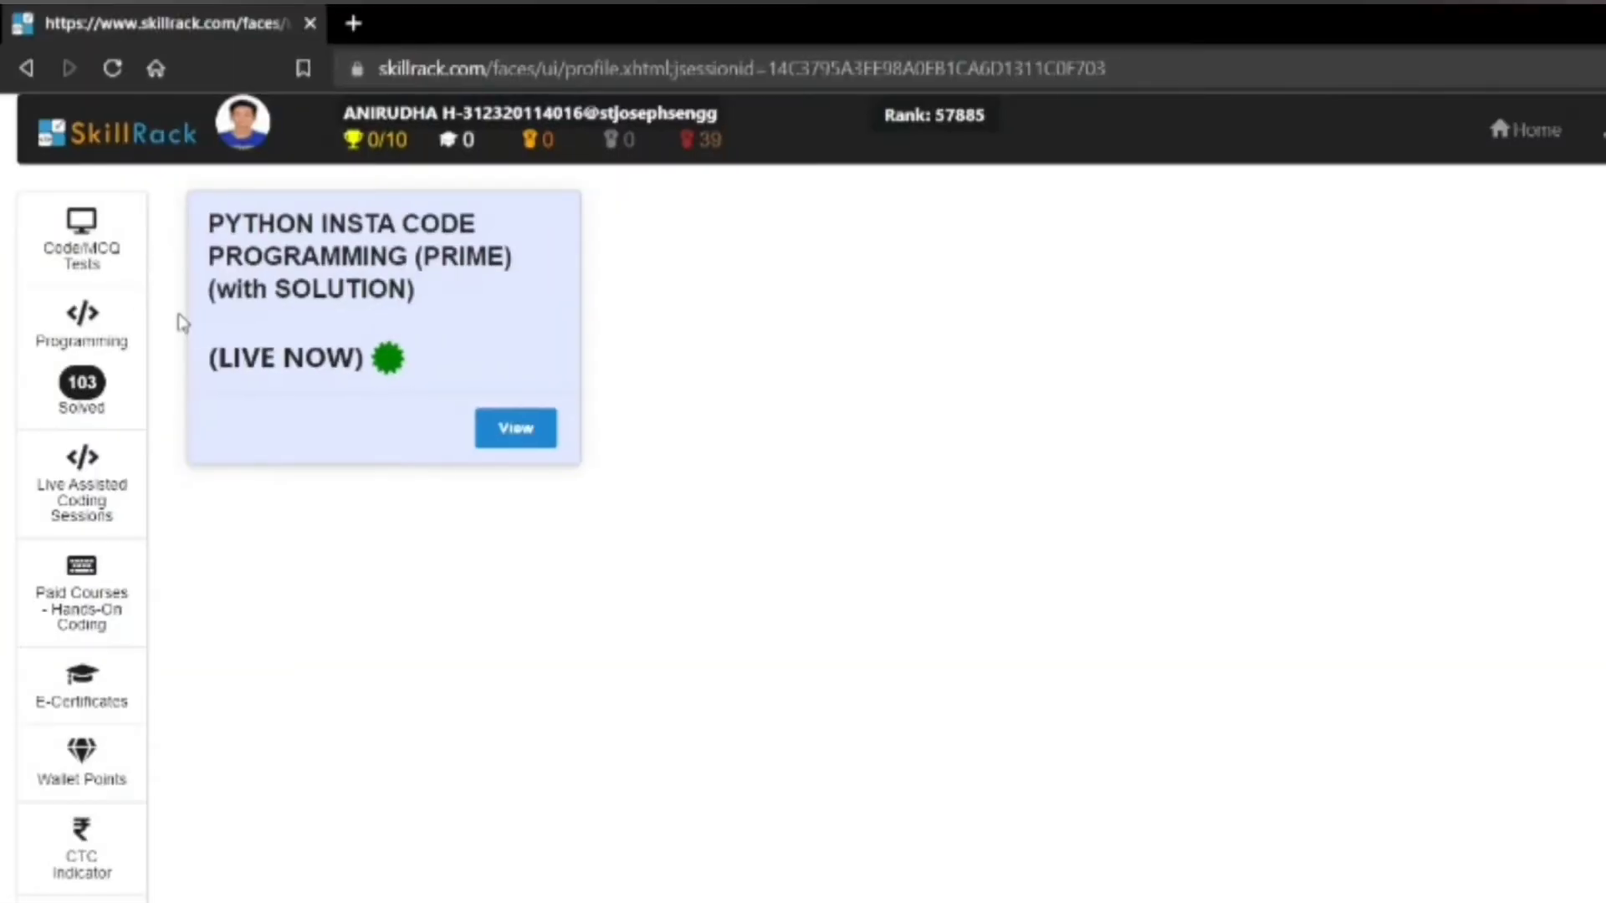
mouse_move(81, 328)
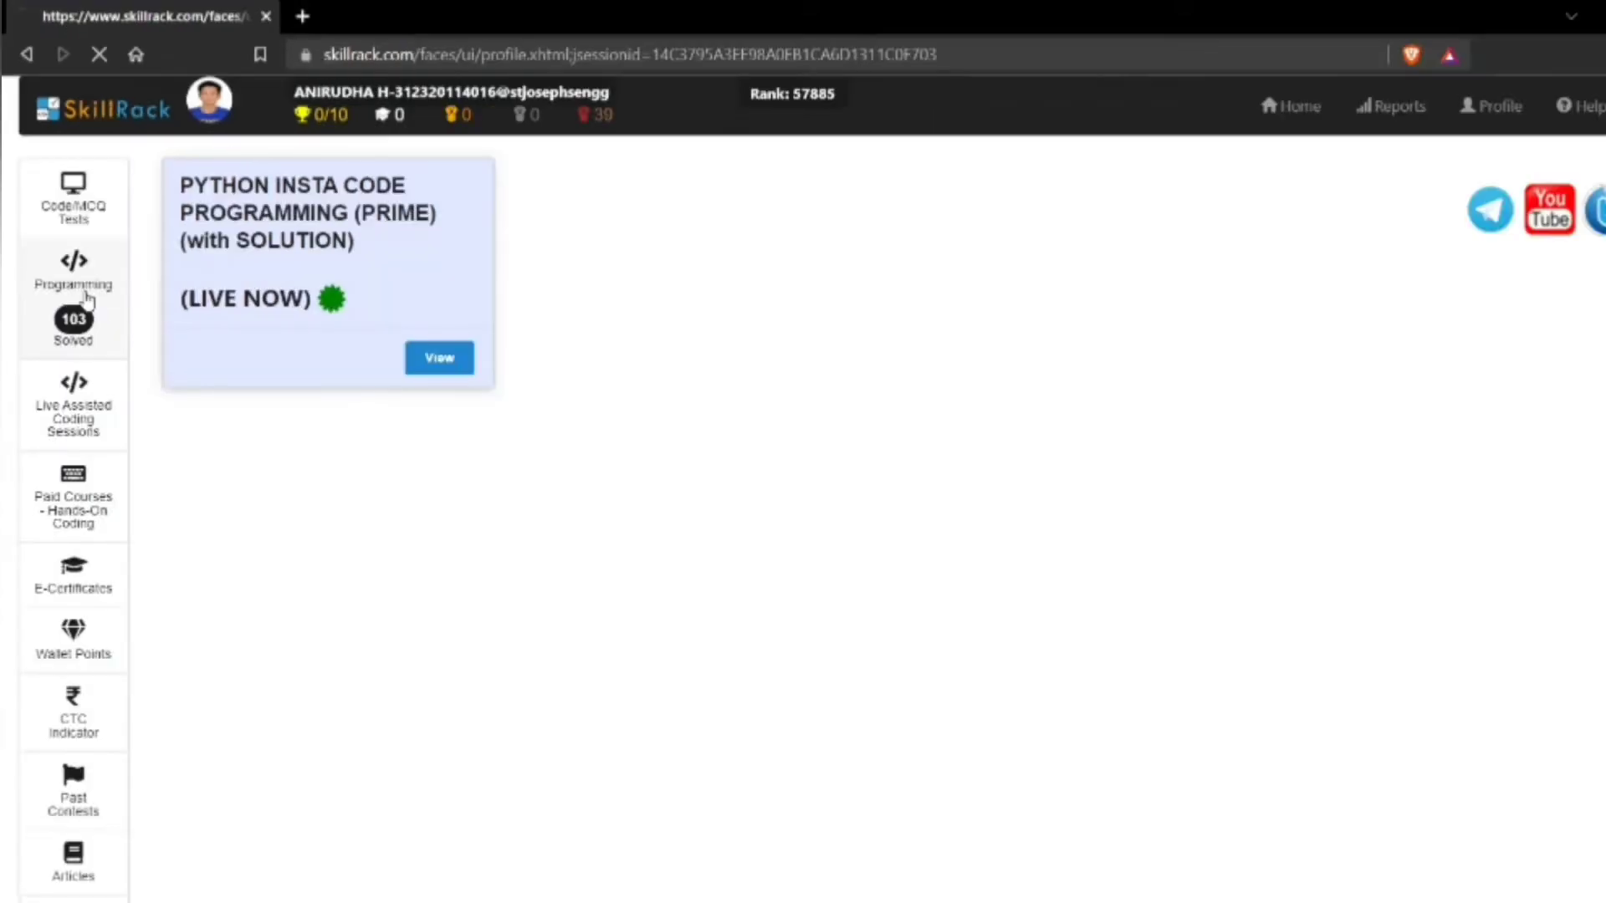
click(72, 271)
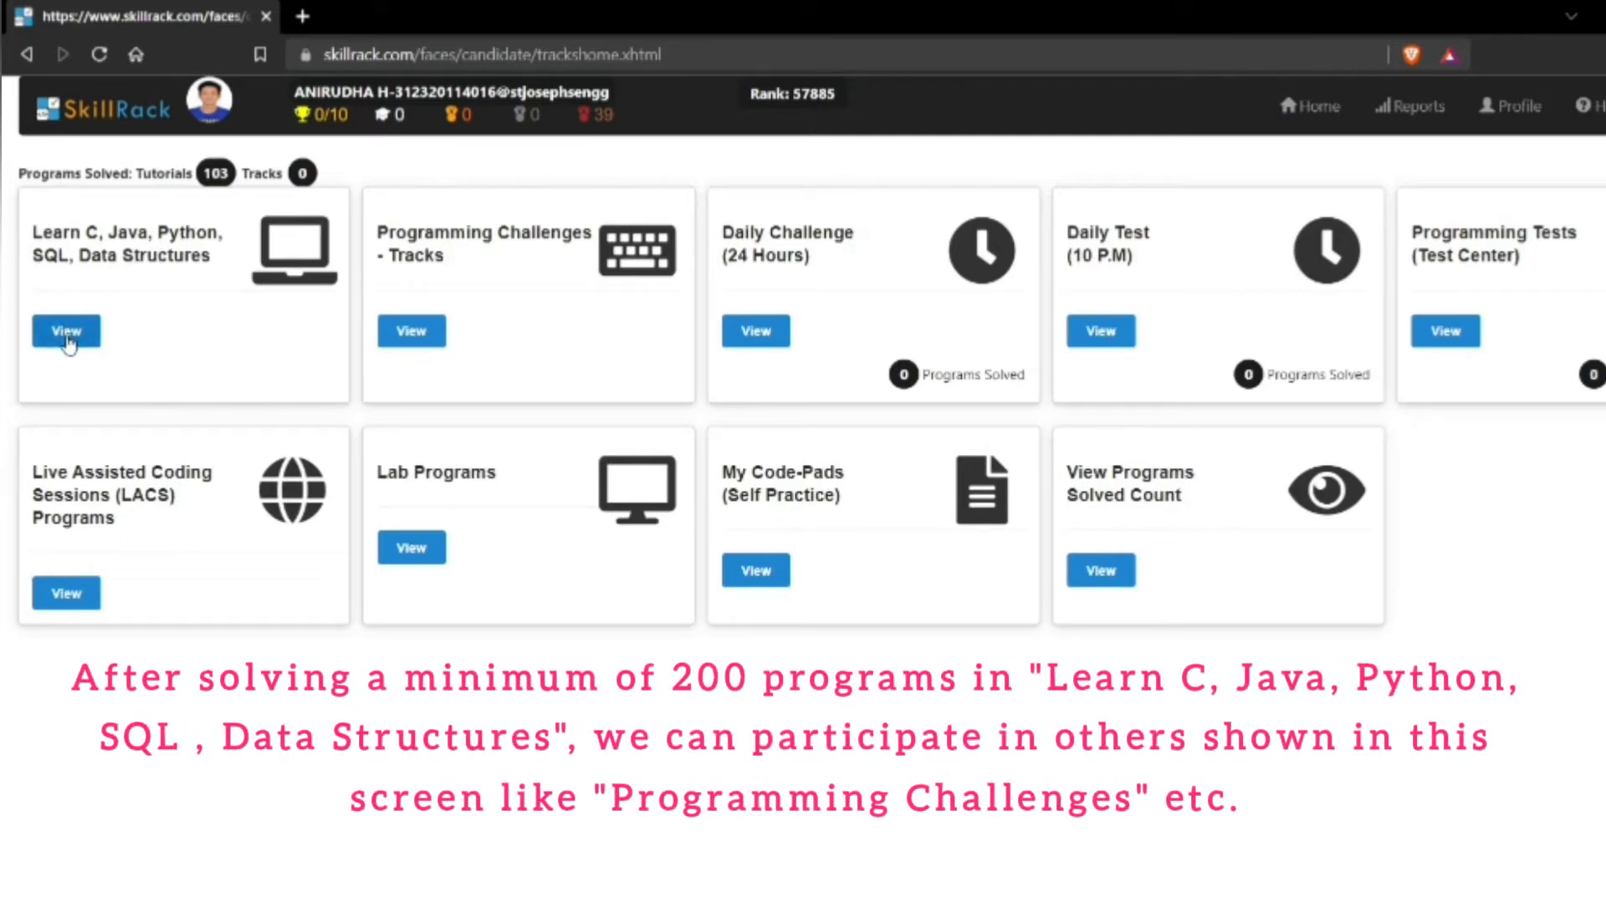
View the Learn C, Java, Python, SQL tracks and show the Python Programming track.
click(65, 331)
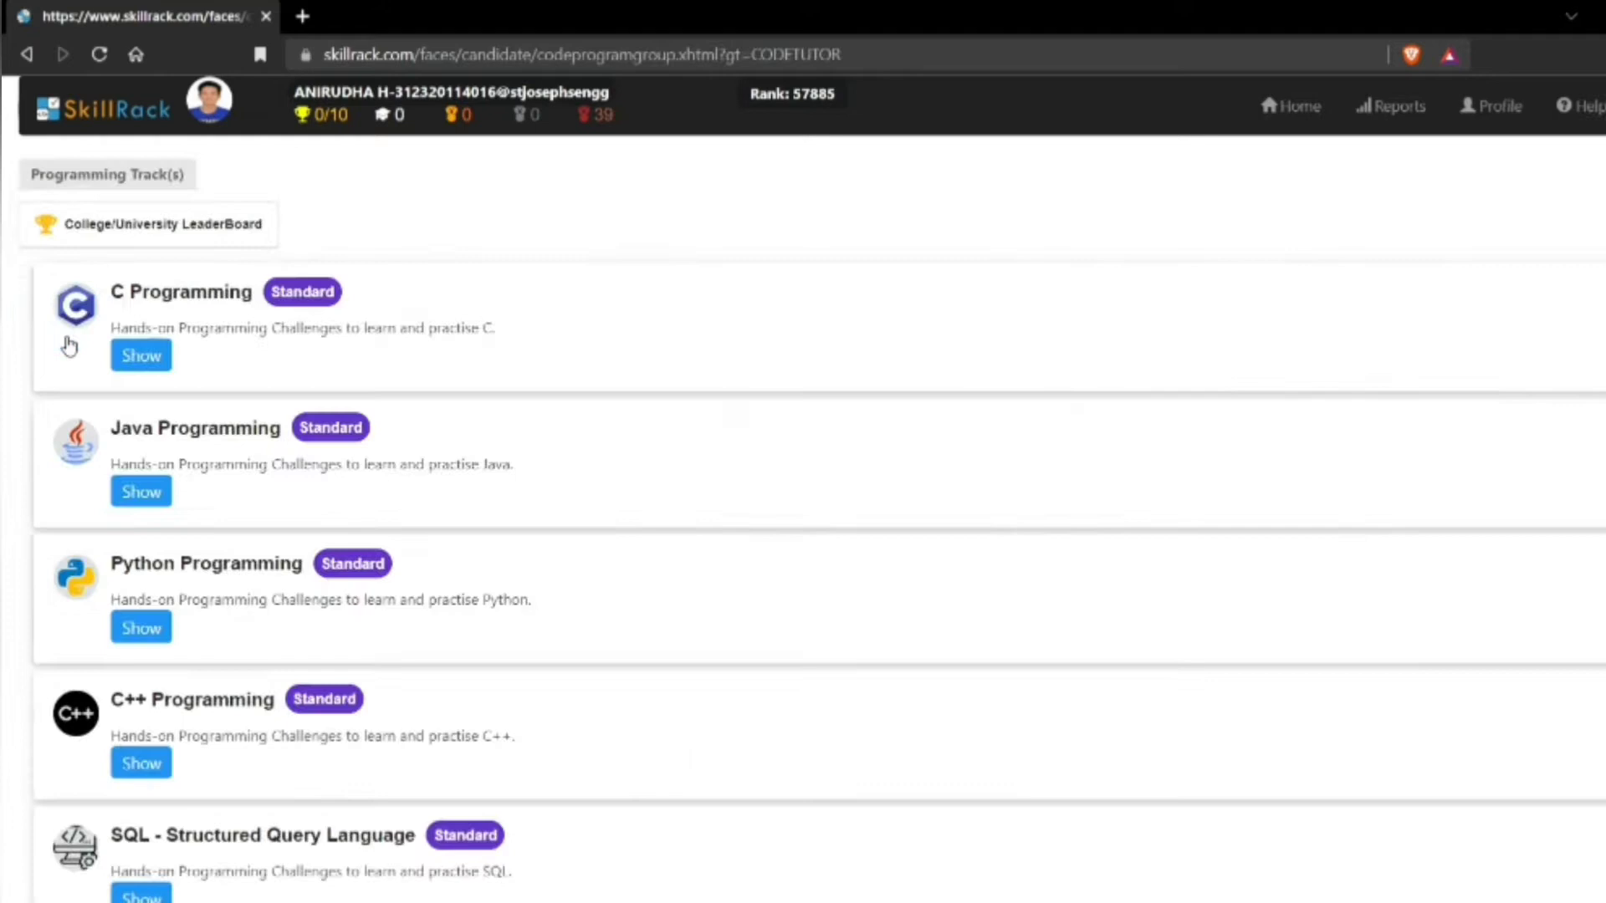
mouse_move(373, 367)
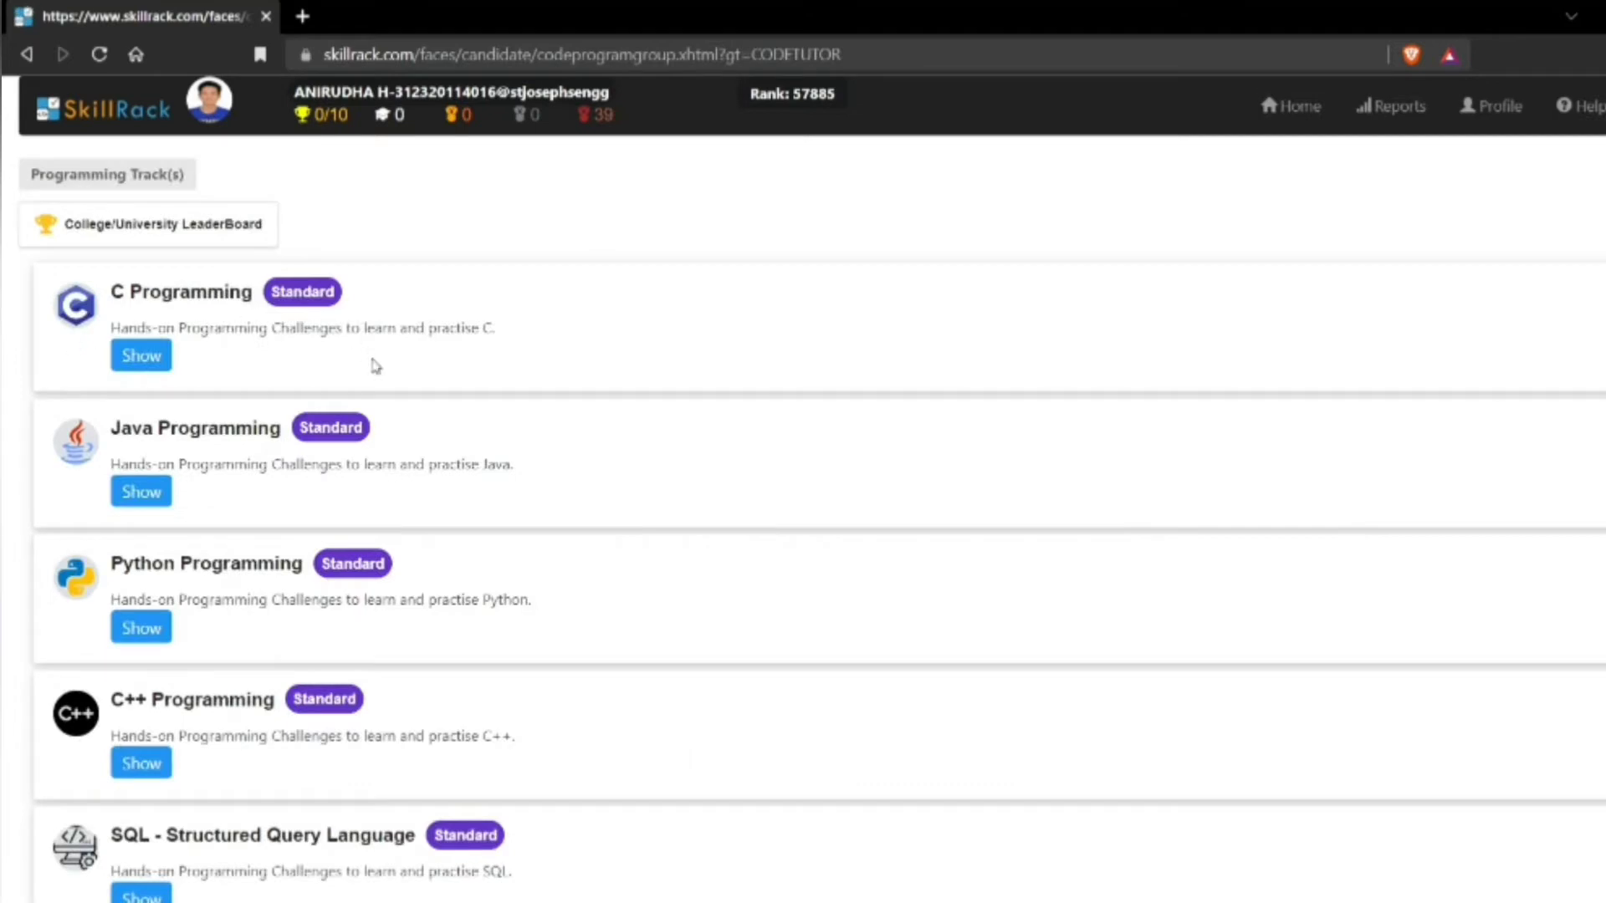
scroll(down, 3)
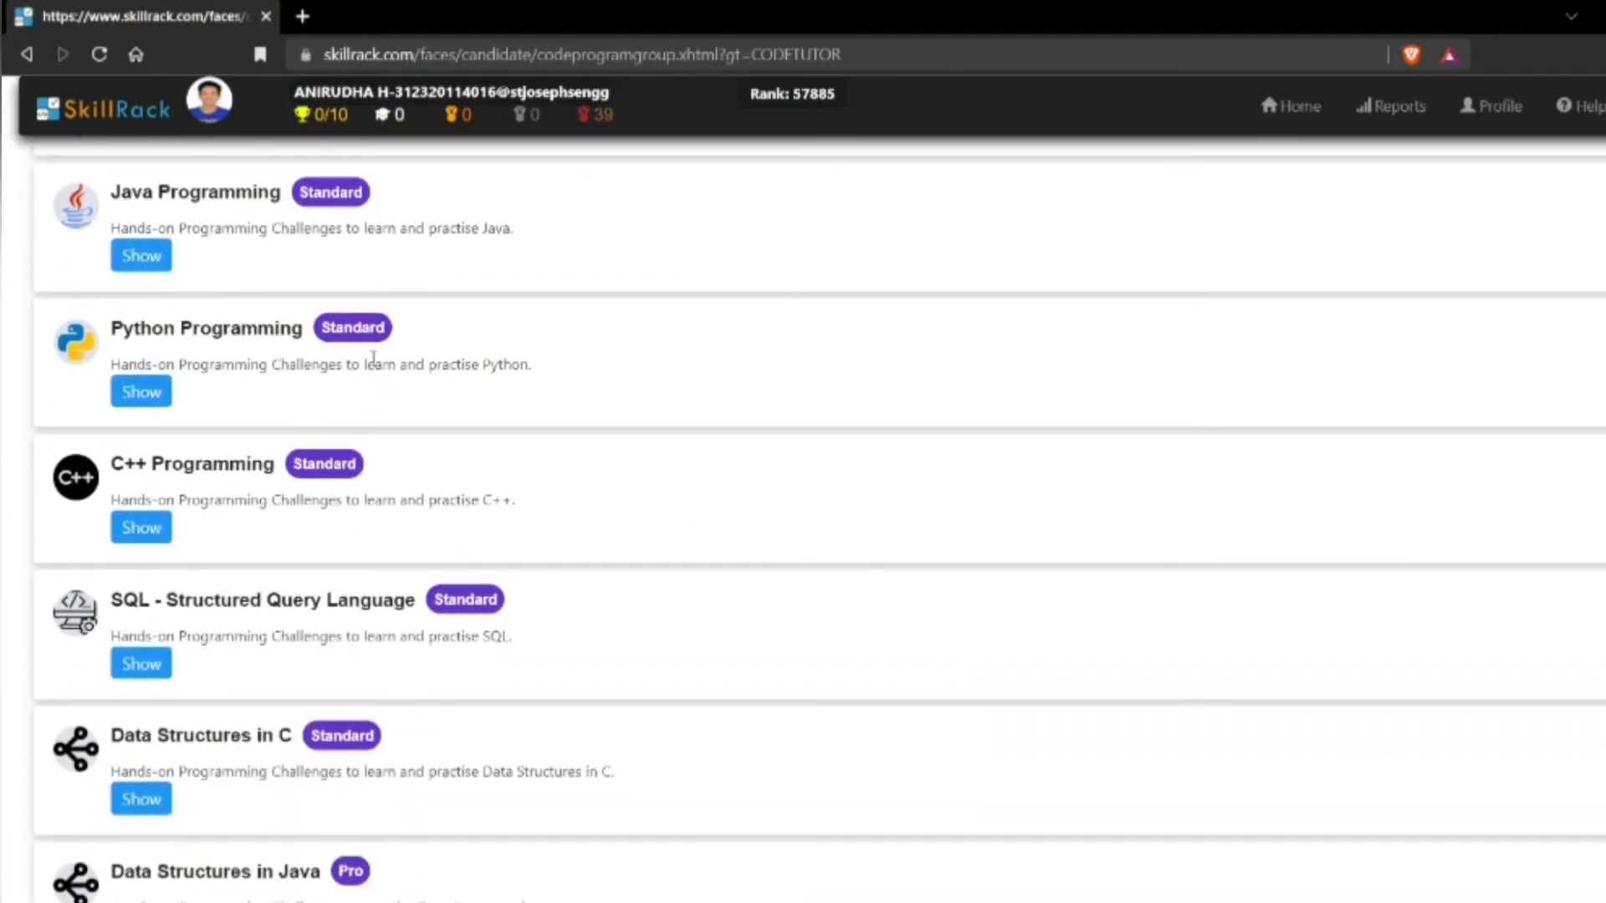
scroll(up, 3)
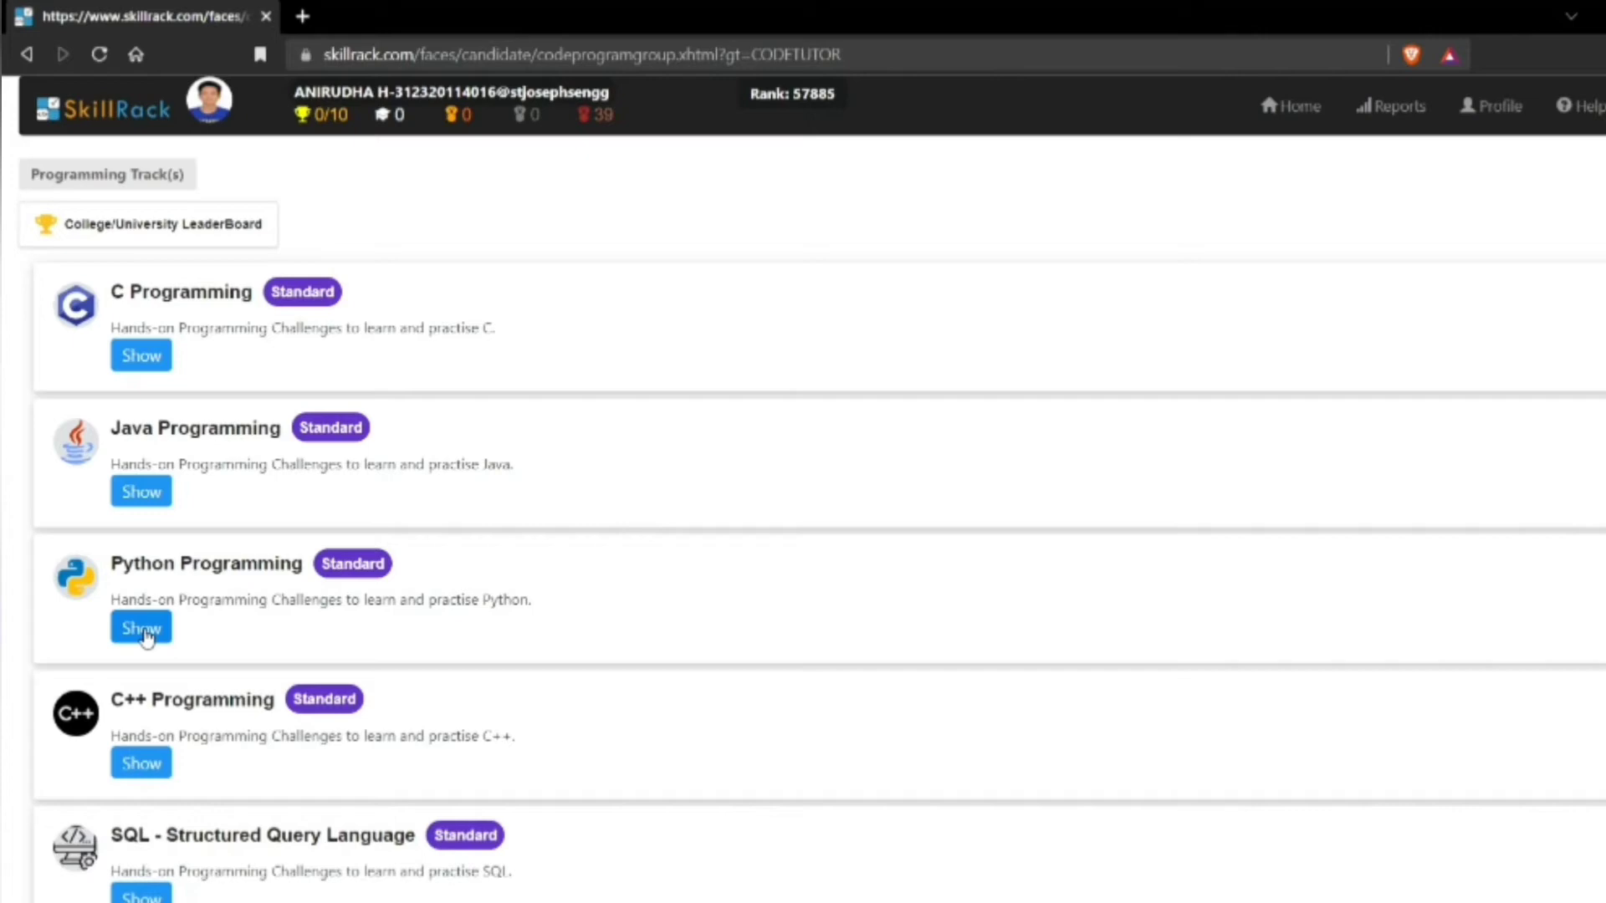
click(141, 627)
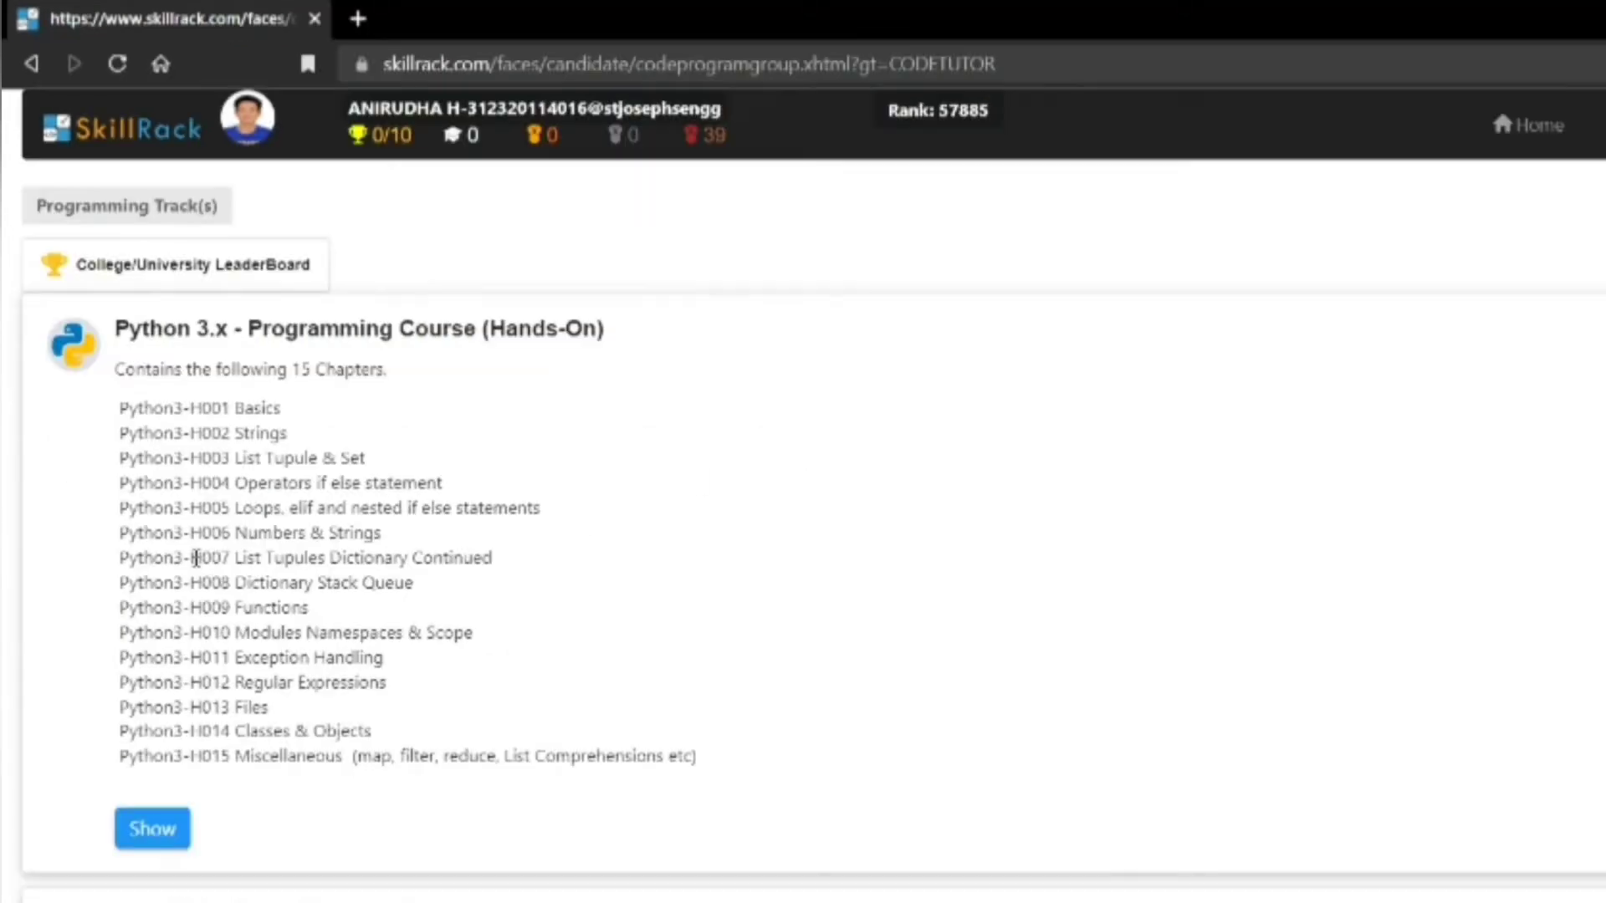
Show the Python 3.x course's 15-chapter list starting with Python3-H001 Basics.
click(152, 828)
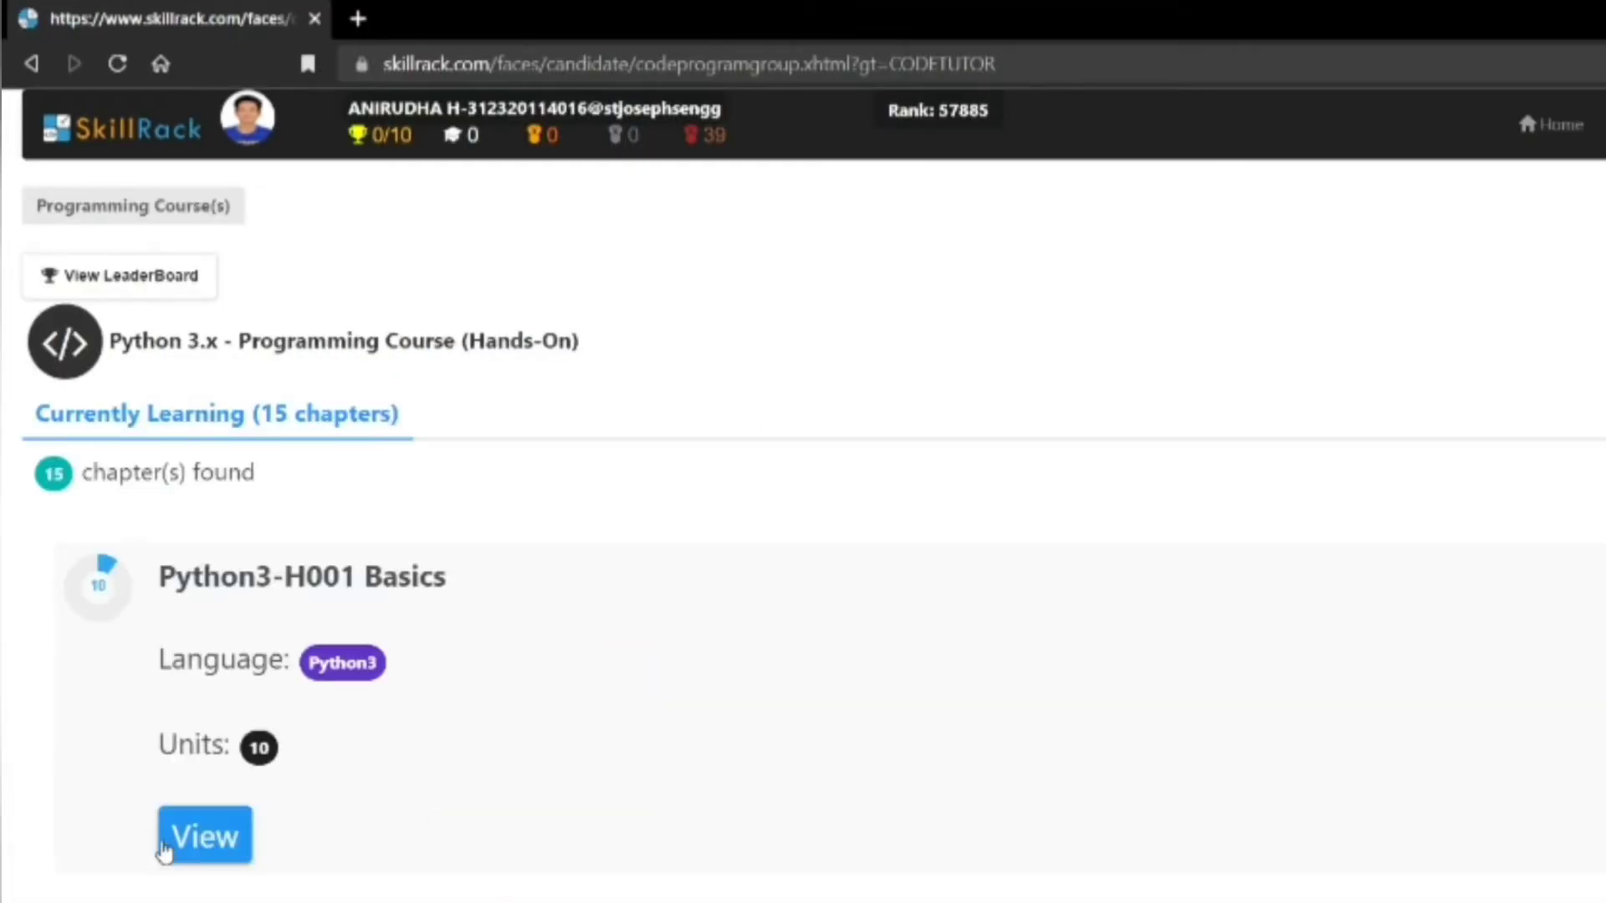
scroll(down, 3)
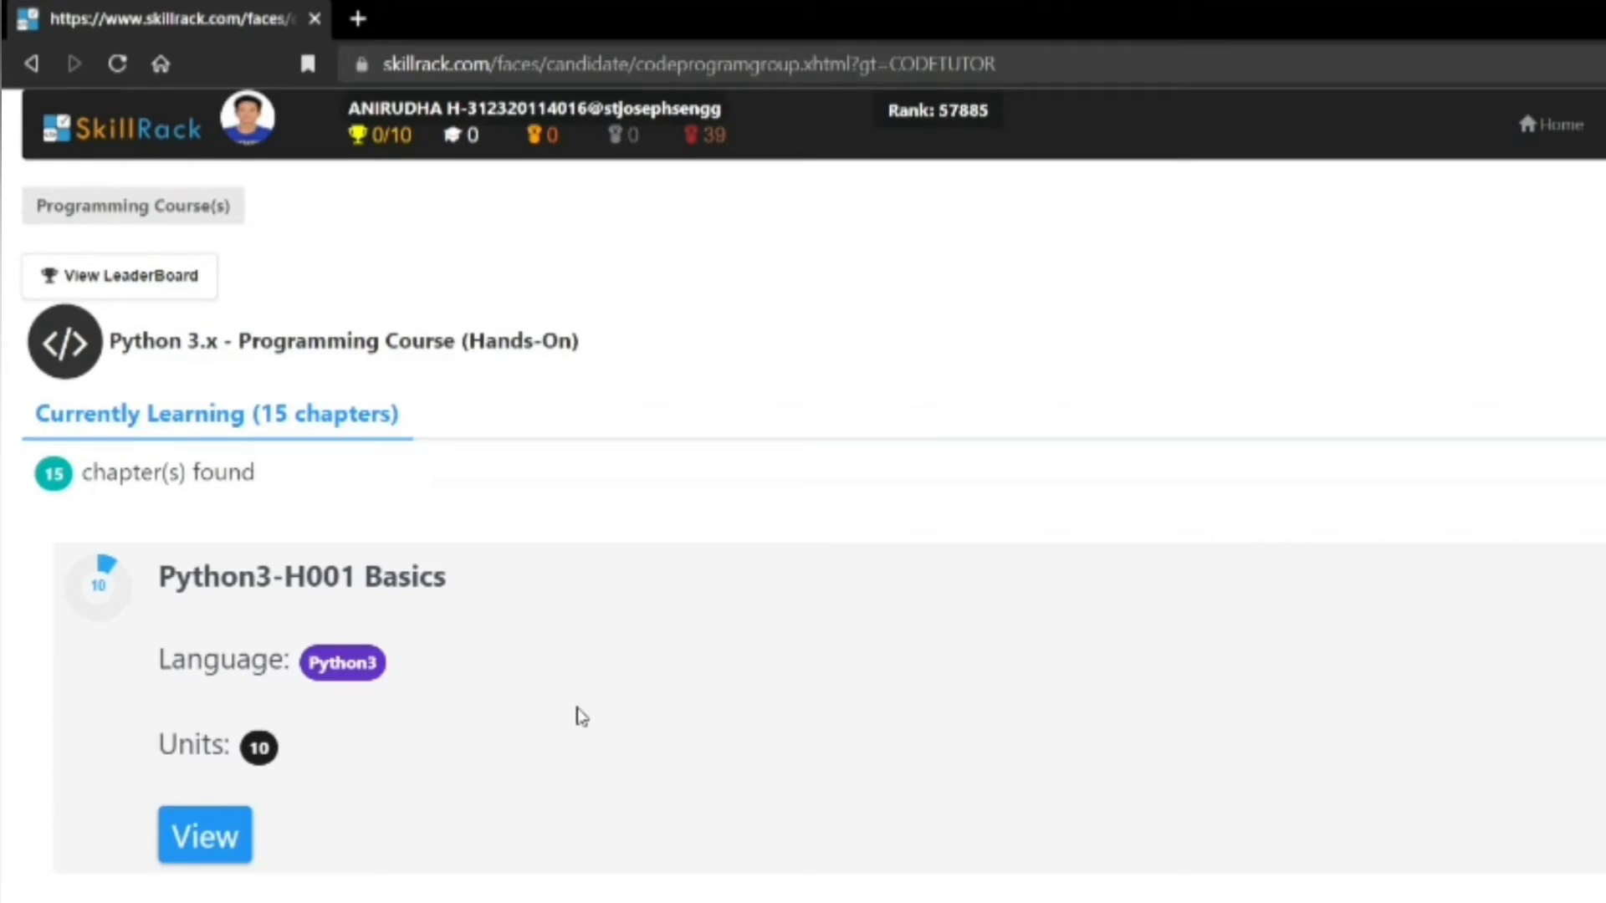
scroll(down, 3)
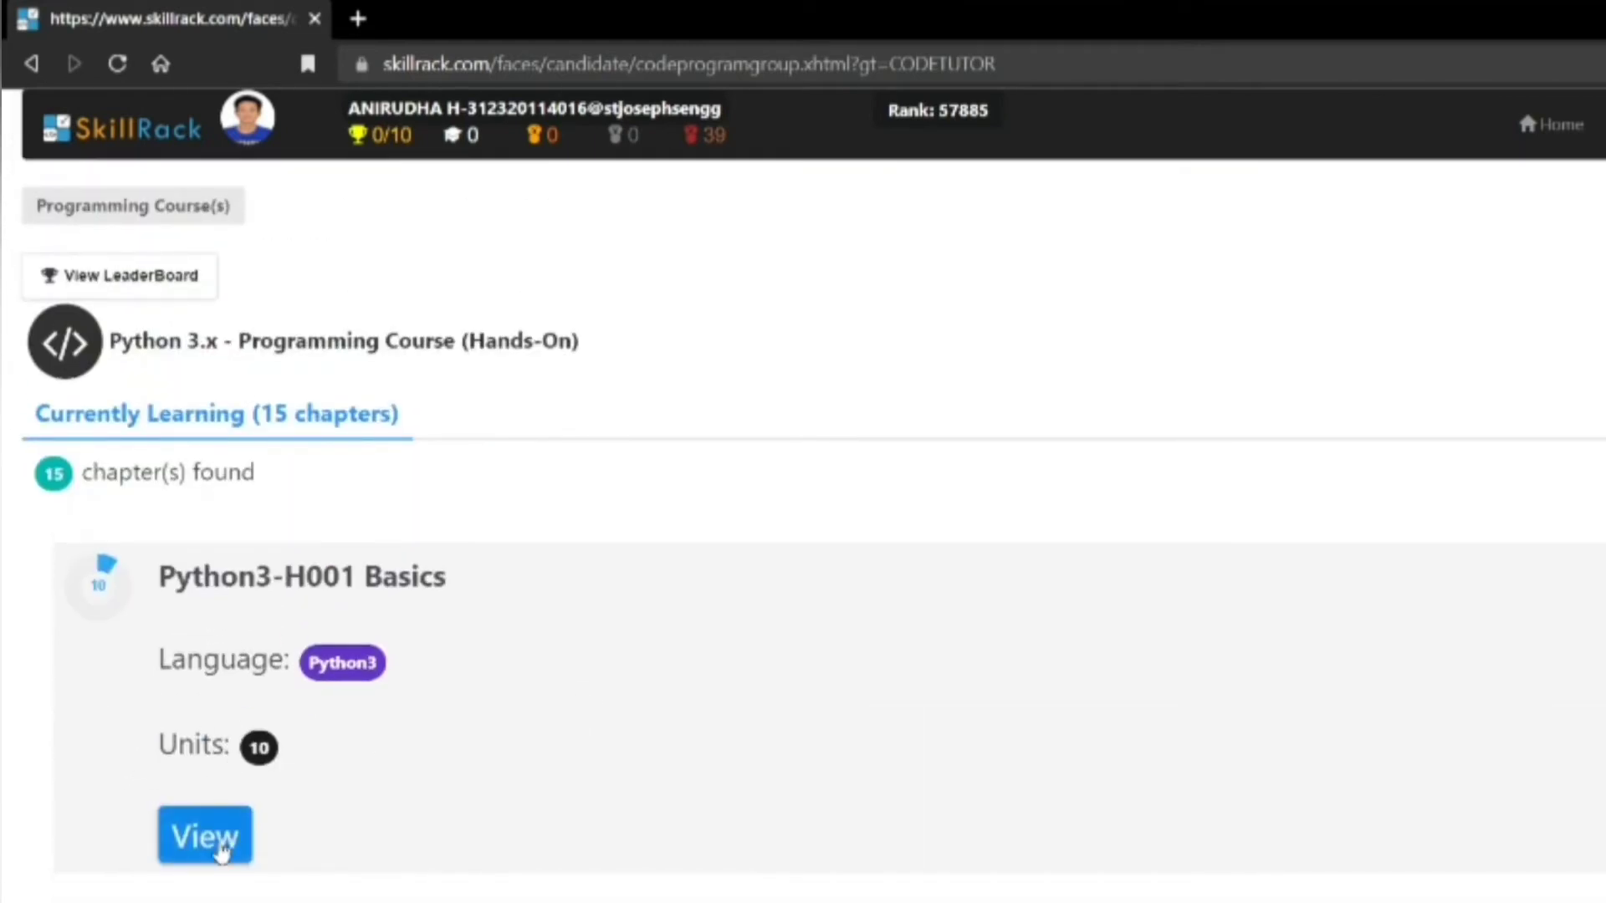
View the Python3-H001 Basics chapter, landing on the Variables in Python lesson.
click(204, 836)
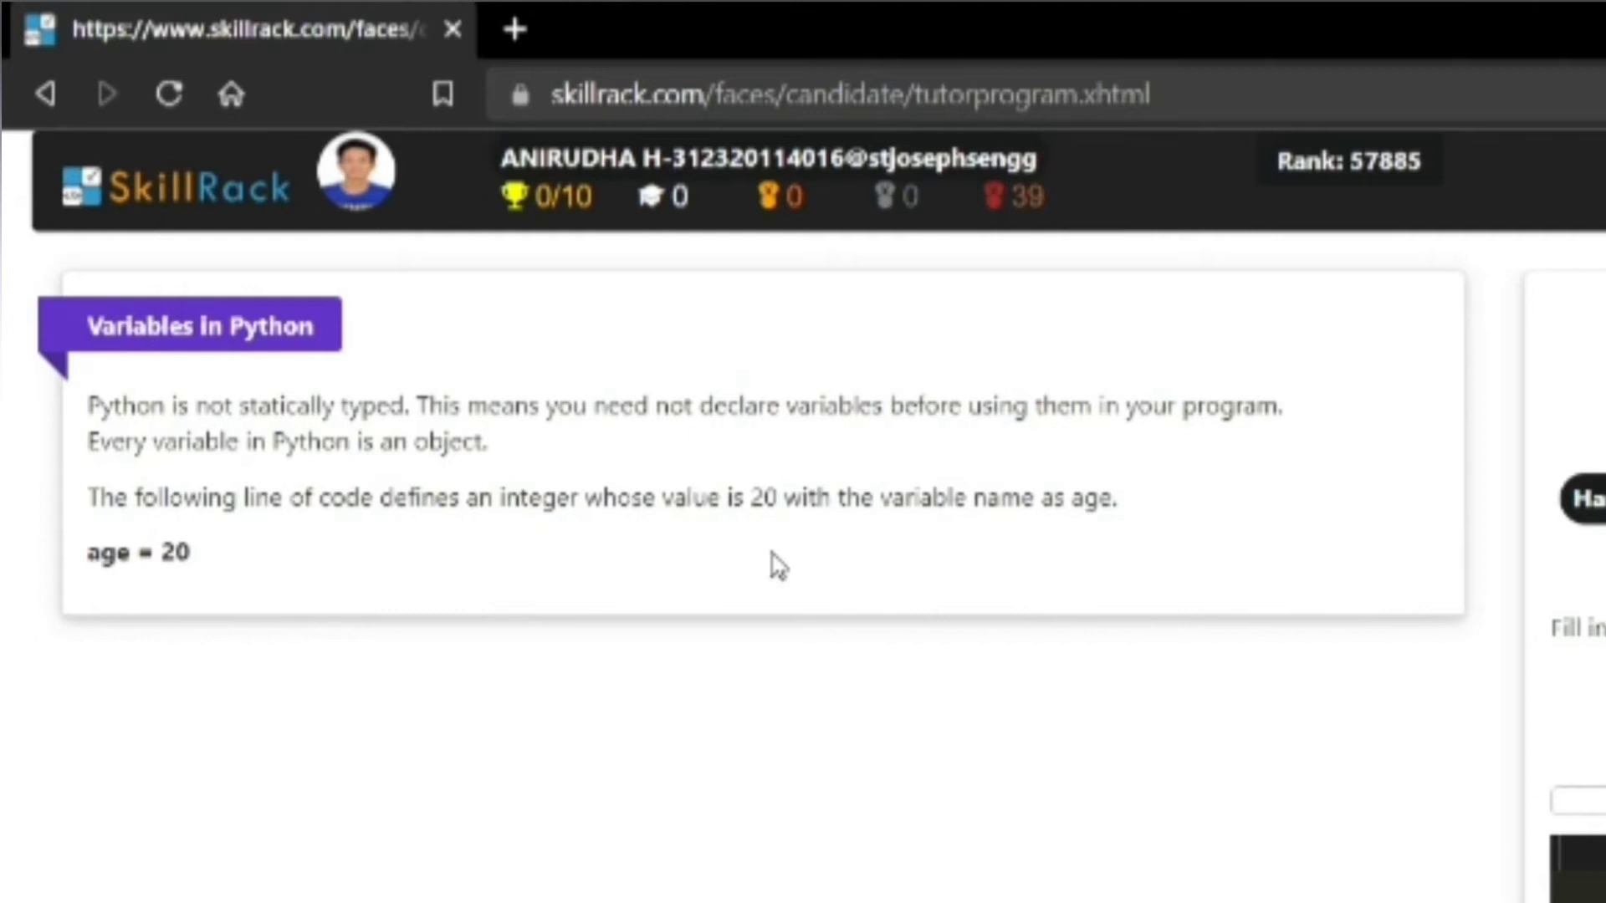
mouse_move(724, 482)
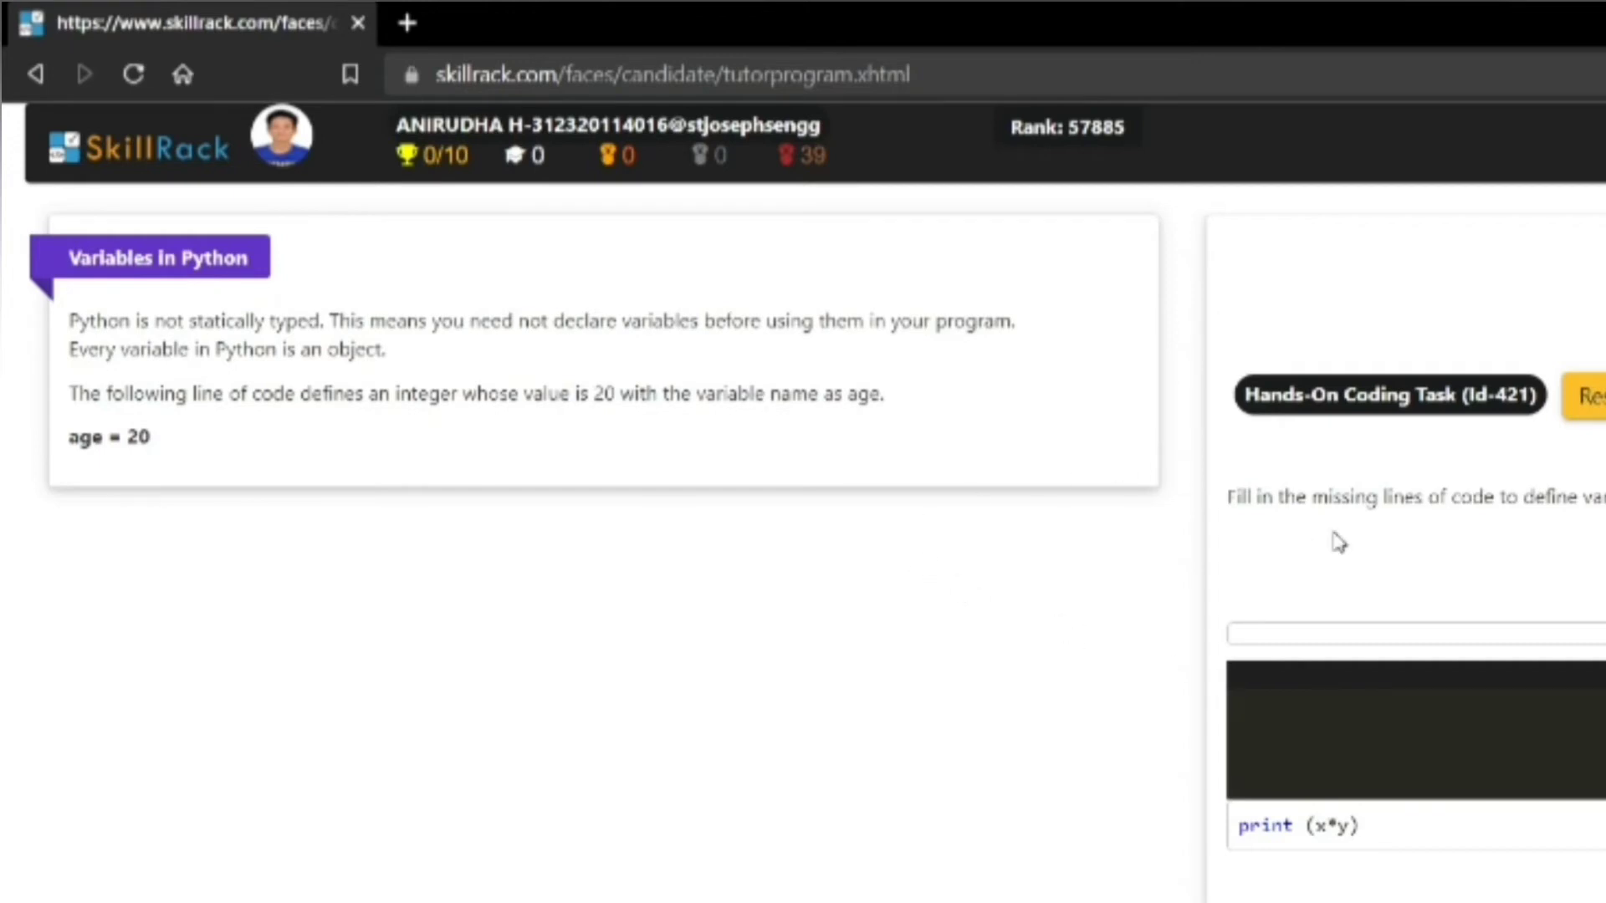
mouse_move(1408, 684)
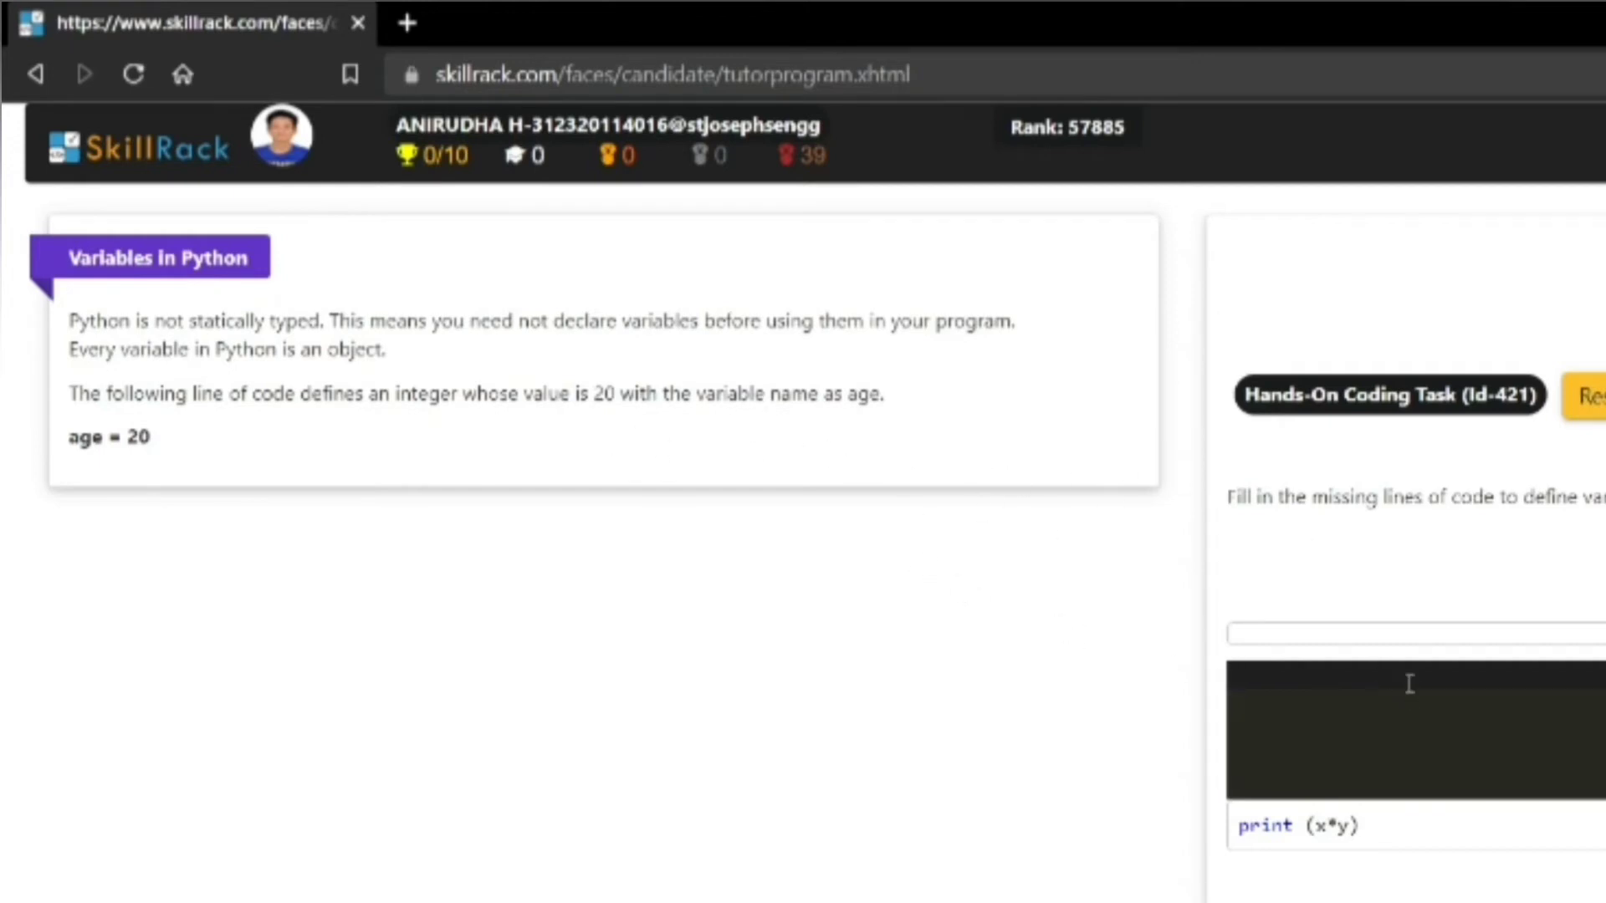
mouse_move(316, 589)
text(x=)
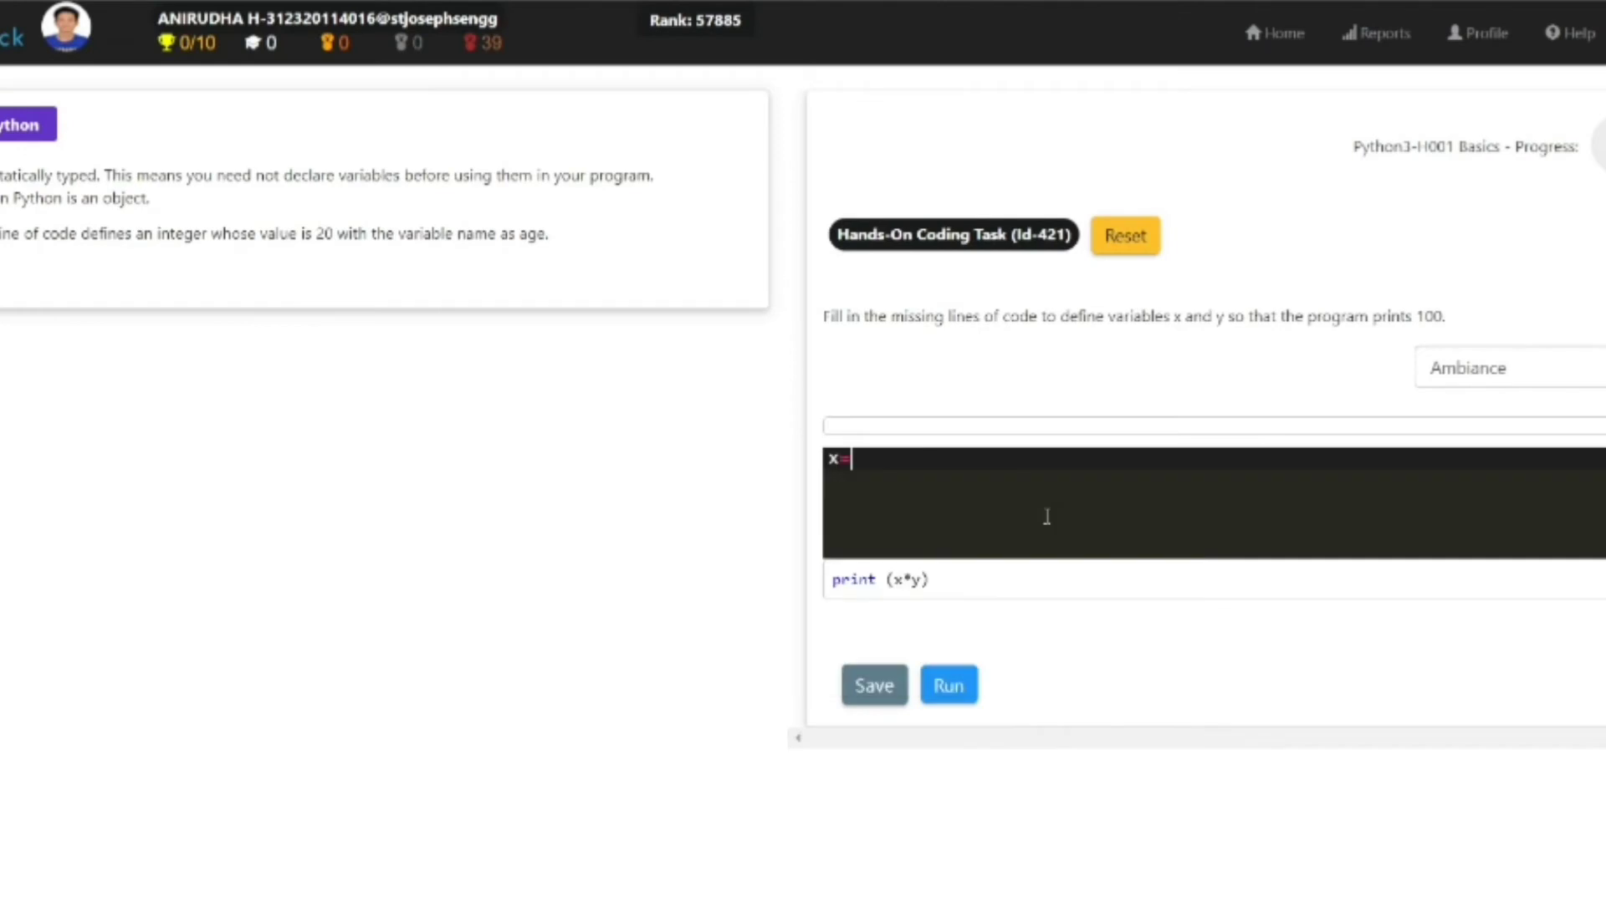
Enter x=10 and y=1 in the editor and run it, getting output 10 instead of 100.
text(10)
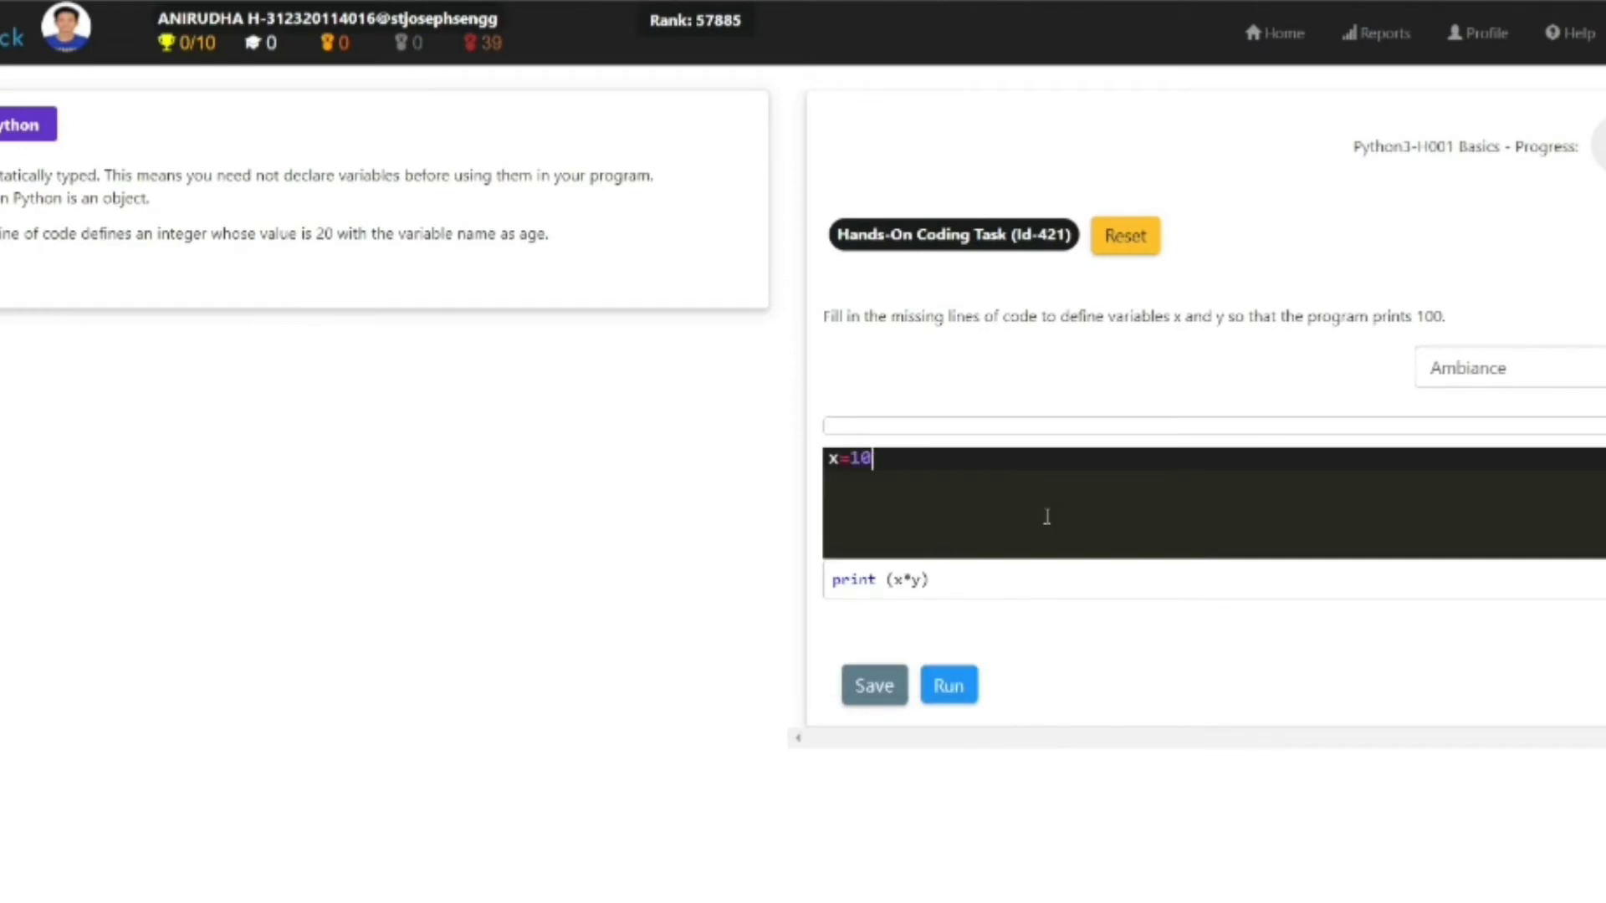
text(y)
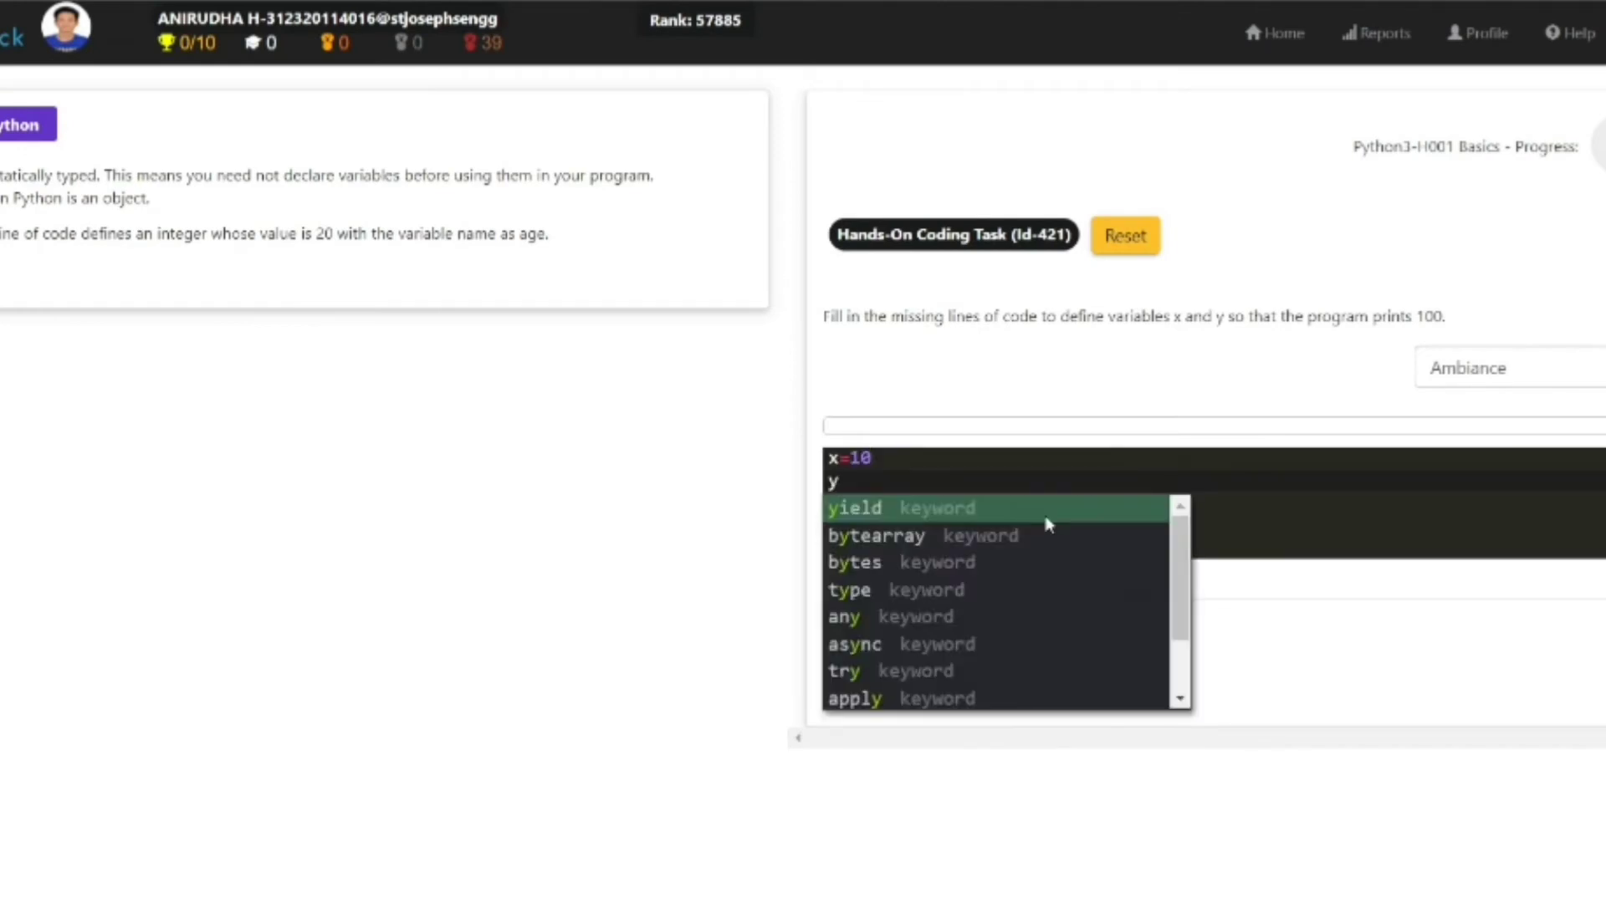
text(=10)
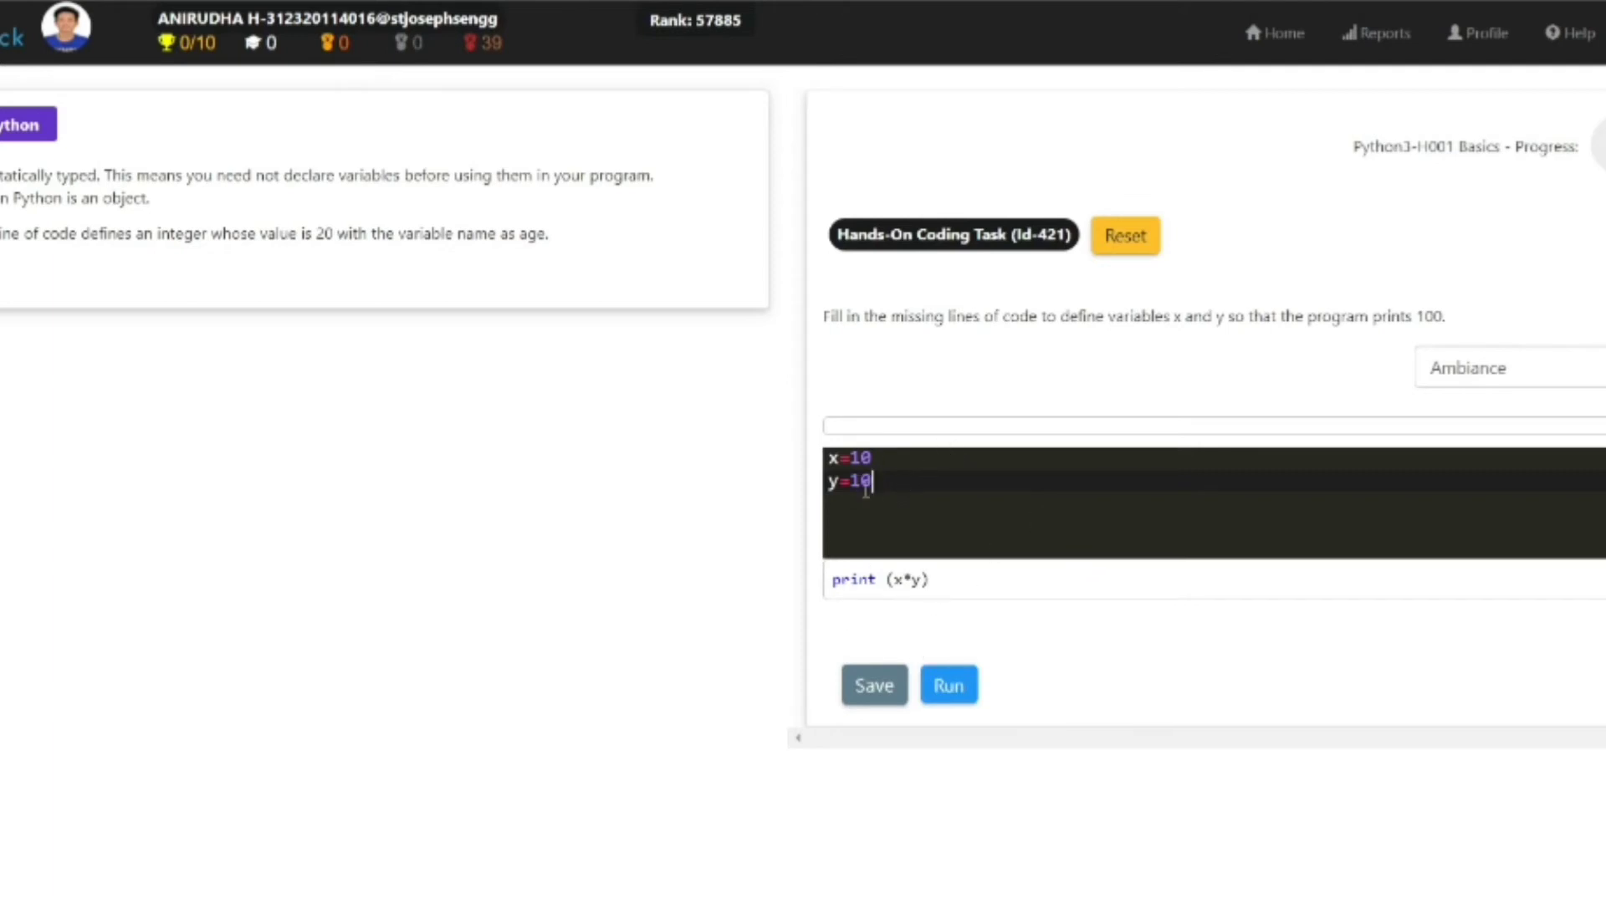
key(Backspace)
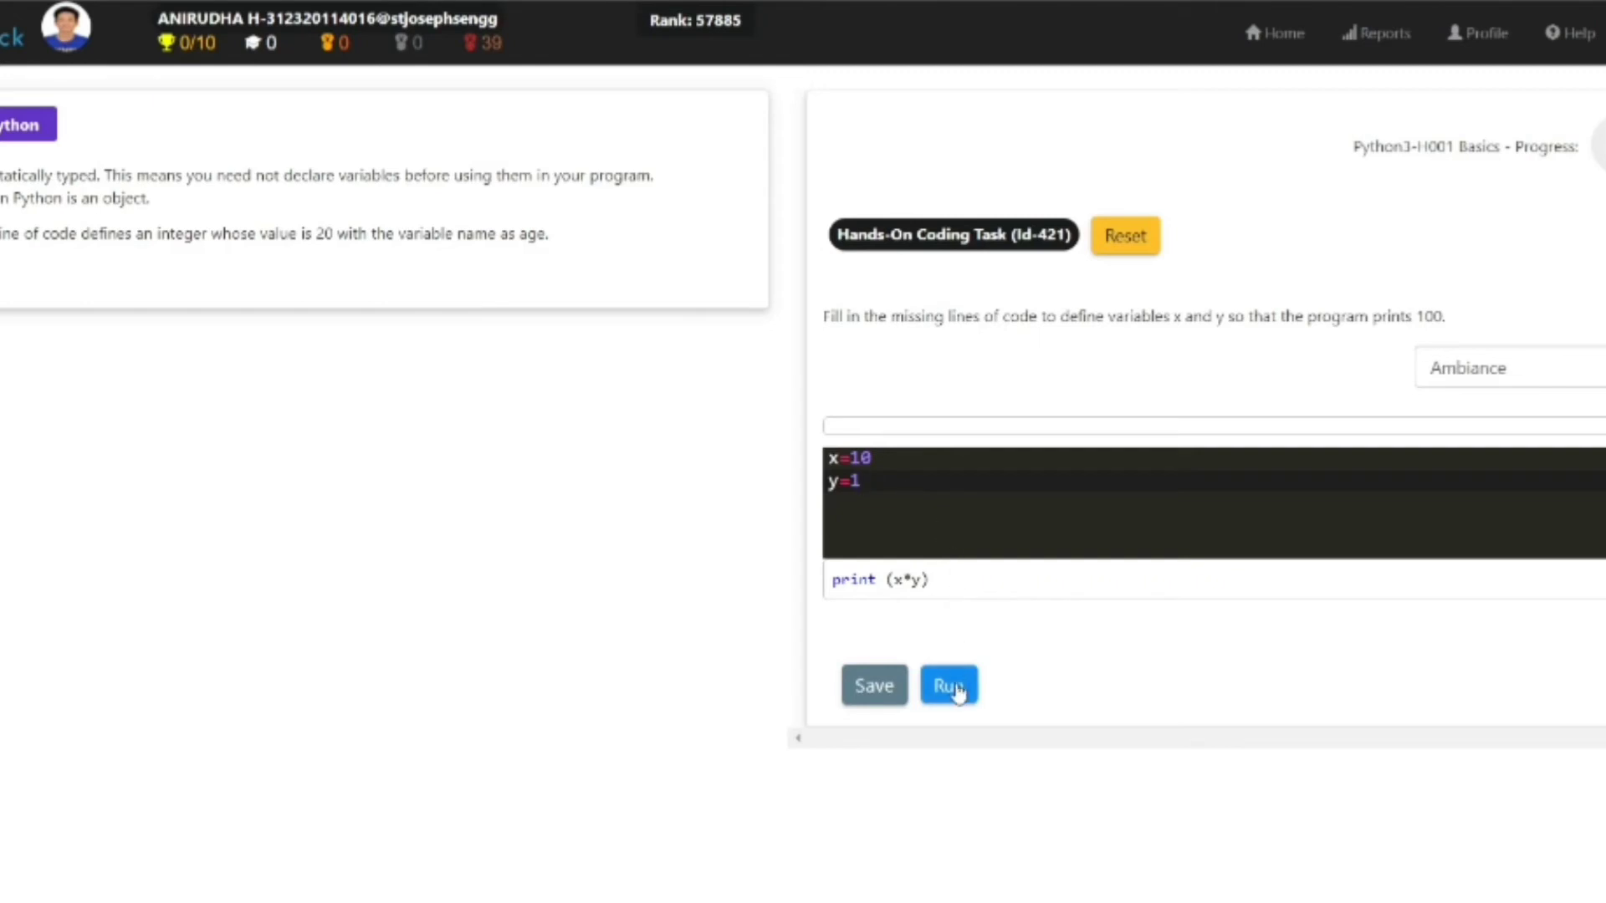
click(947, 686)
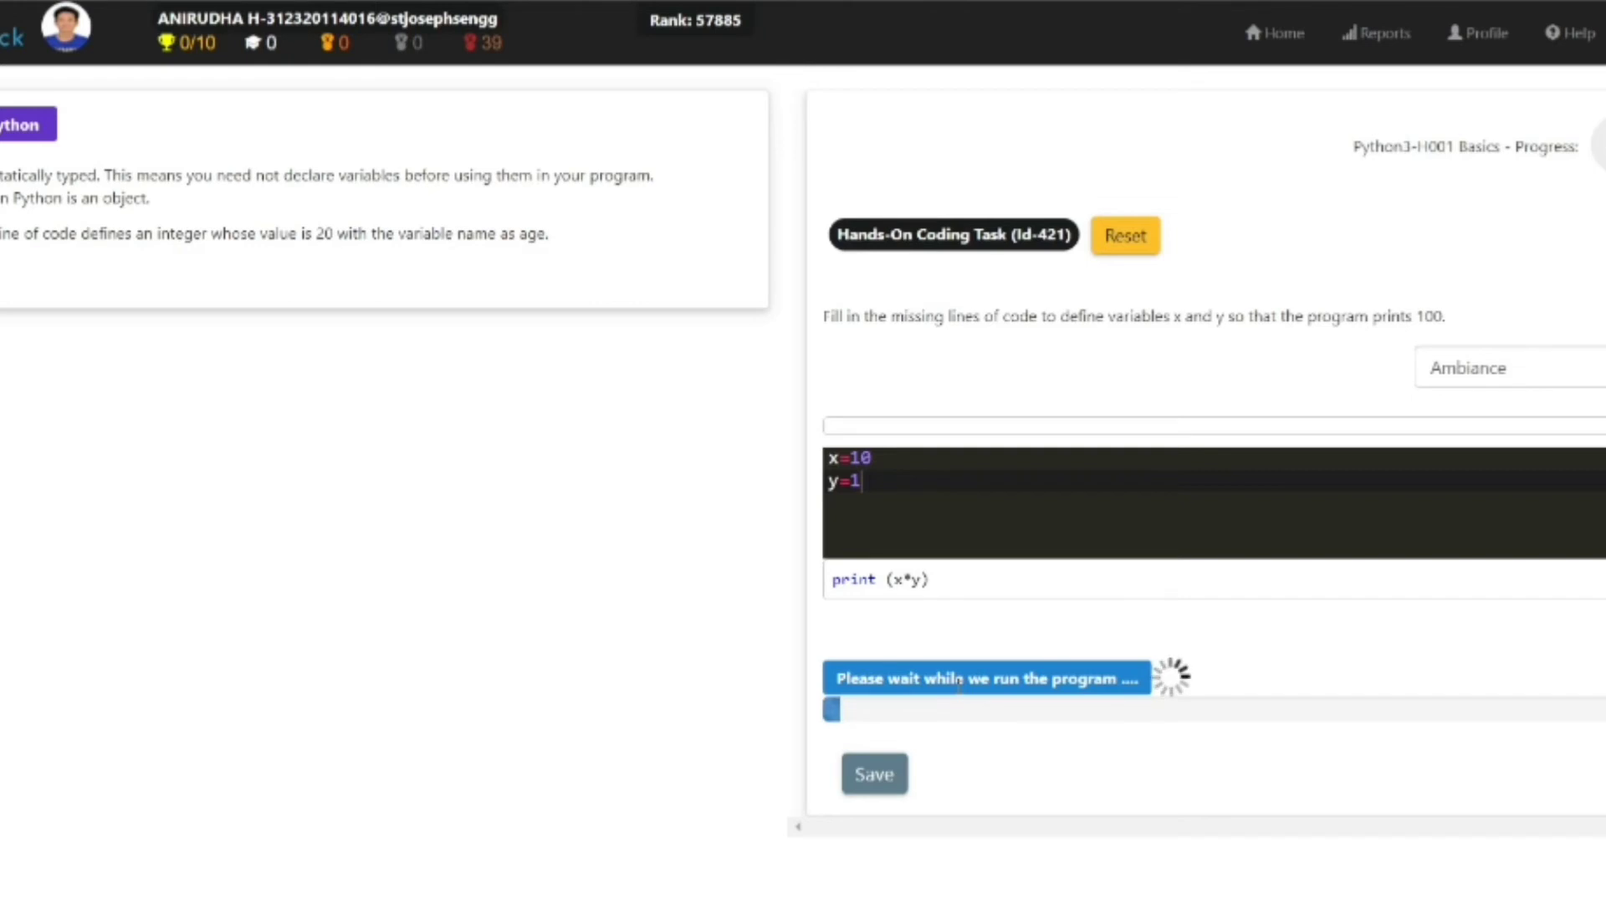
mouse_move(937, 624)
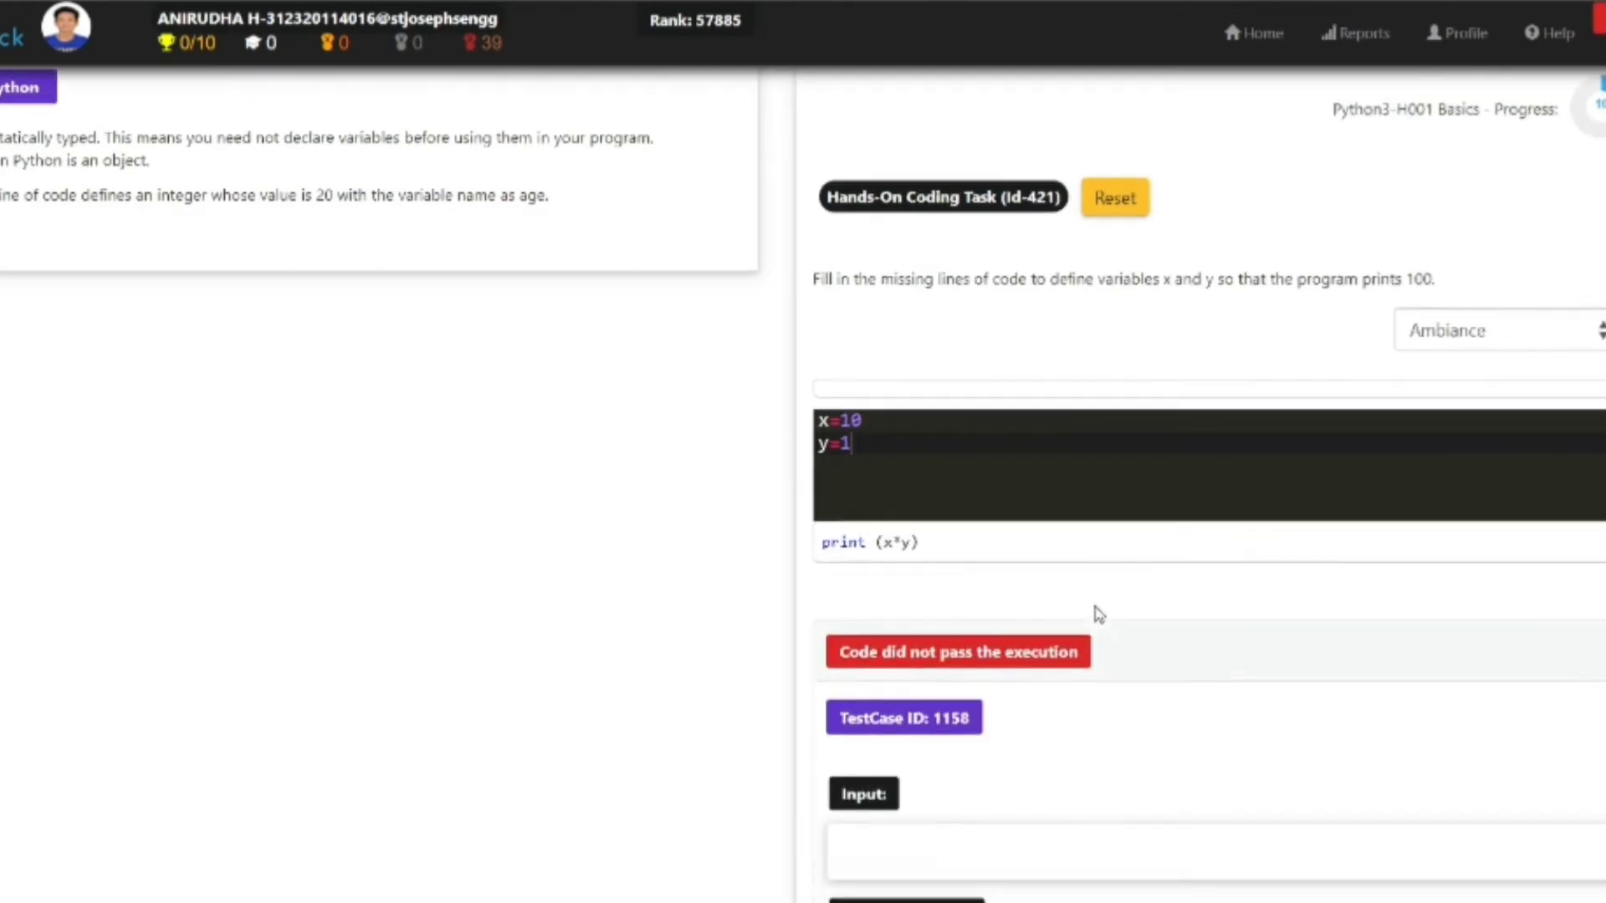
scroll(down, 3)
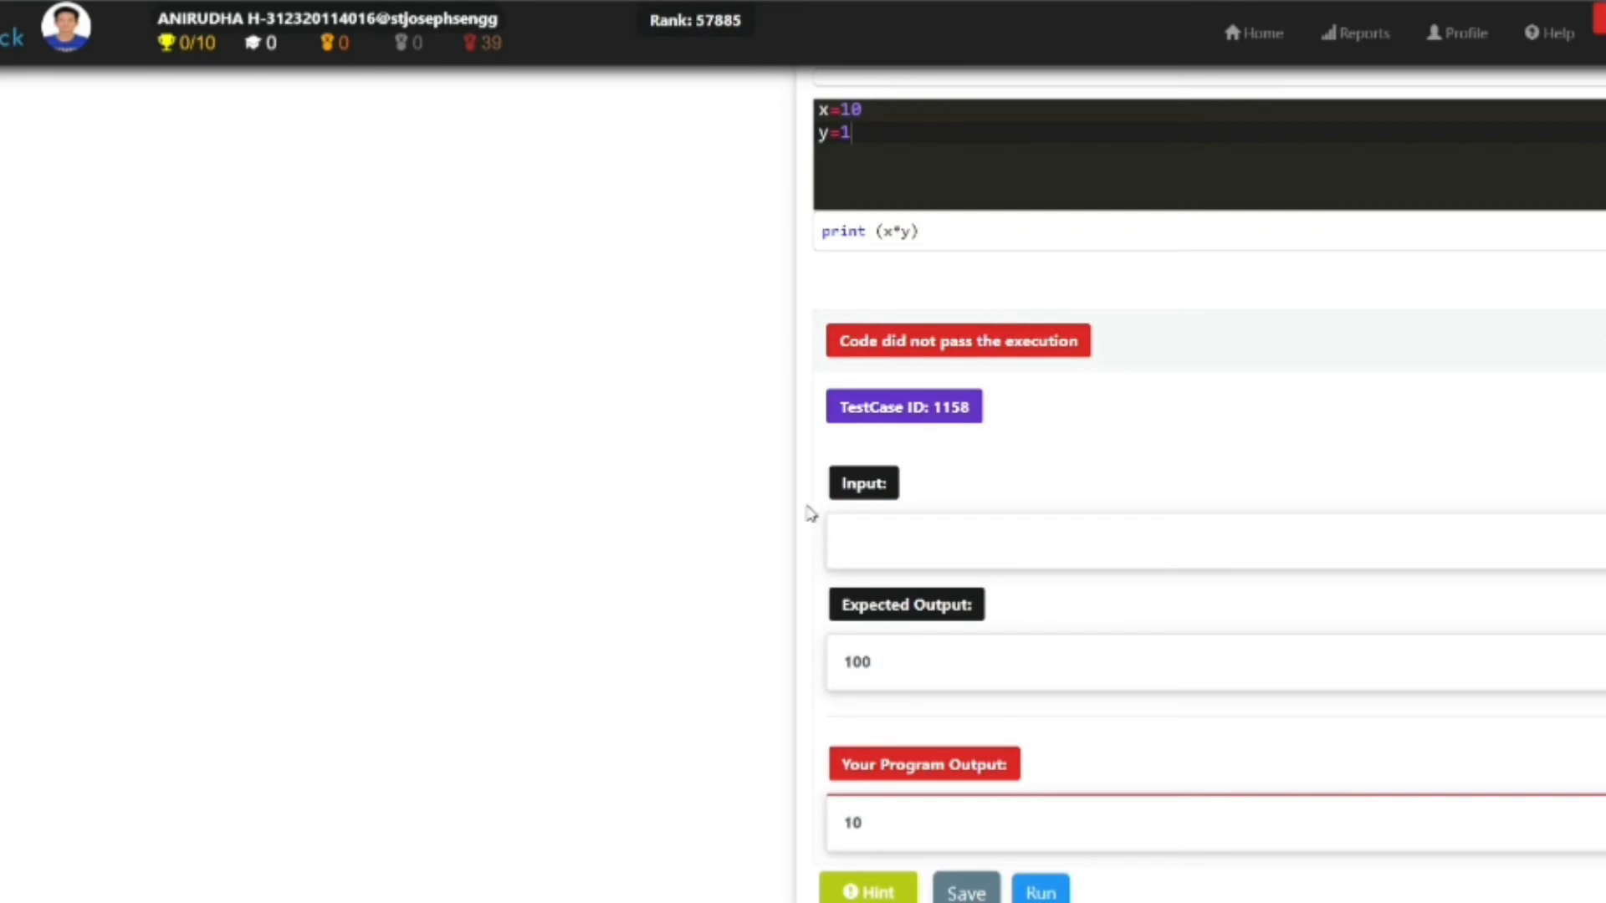
mouse_move(905, 547)
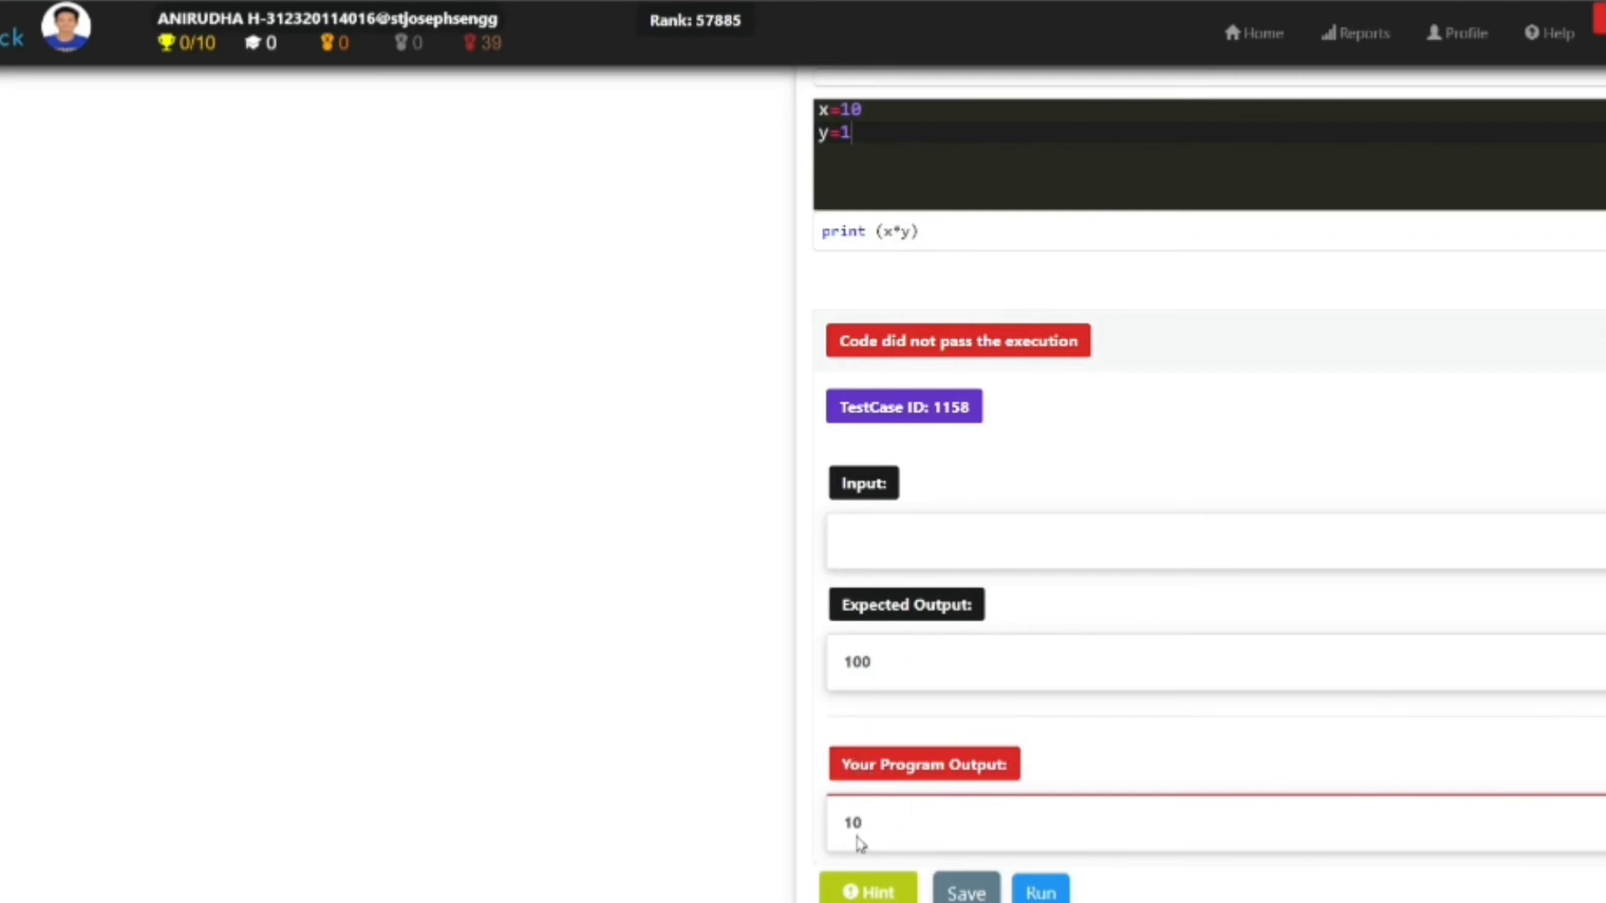
mouse_move(915, 797)
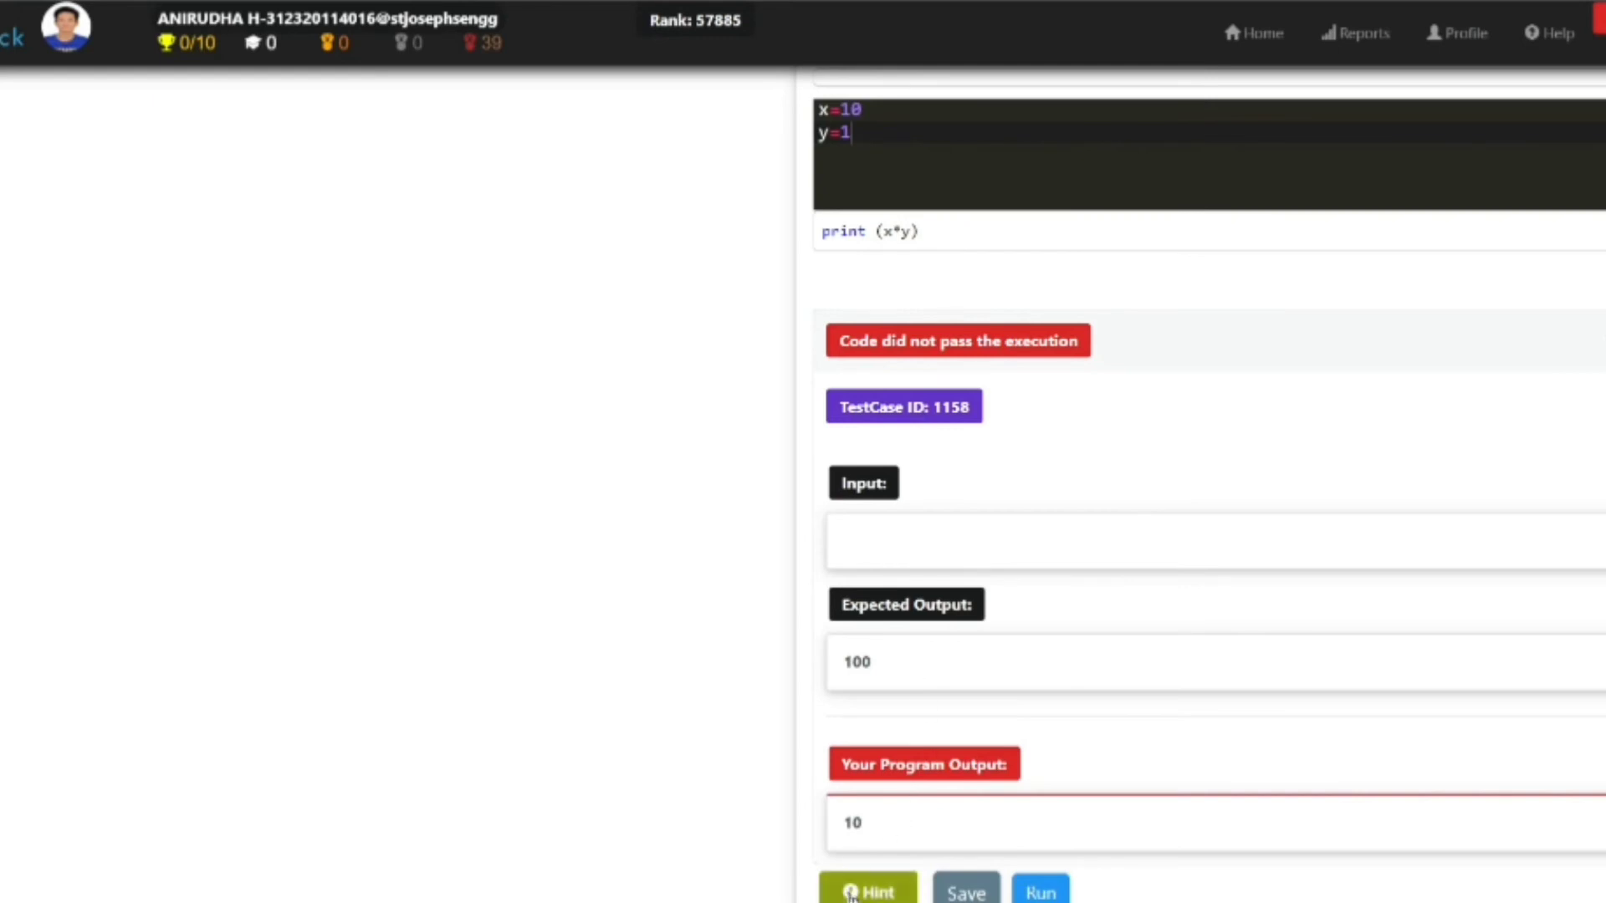
Bring up the task hint suggesting x=10 and y=10 or any product of 100.
click(868, 888)
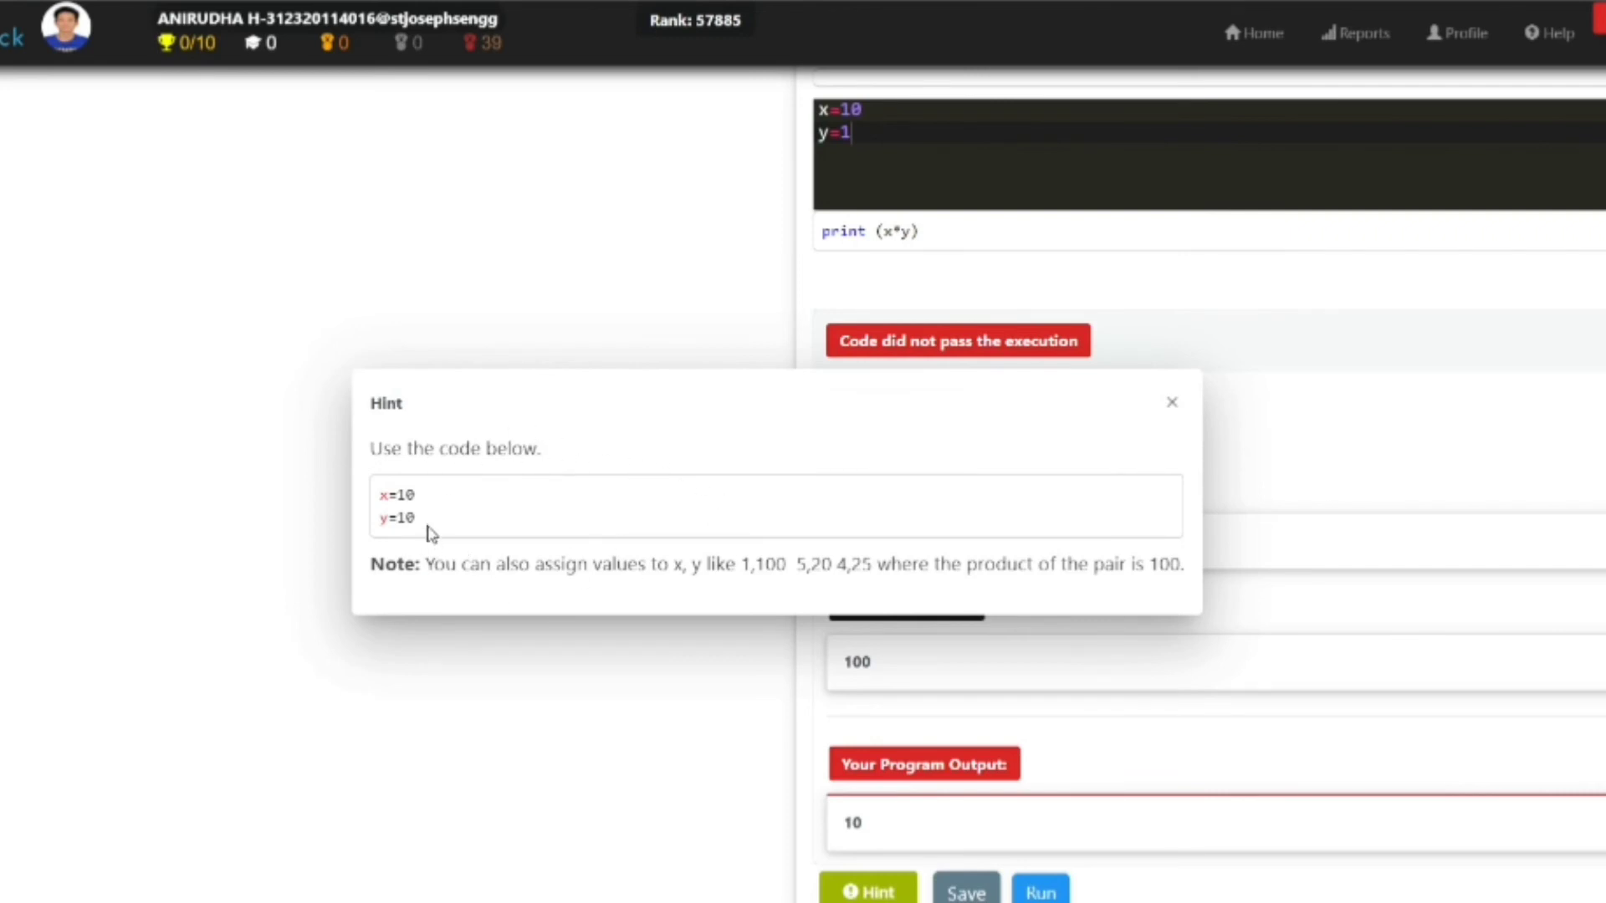
mouse_move(947, 465)
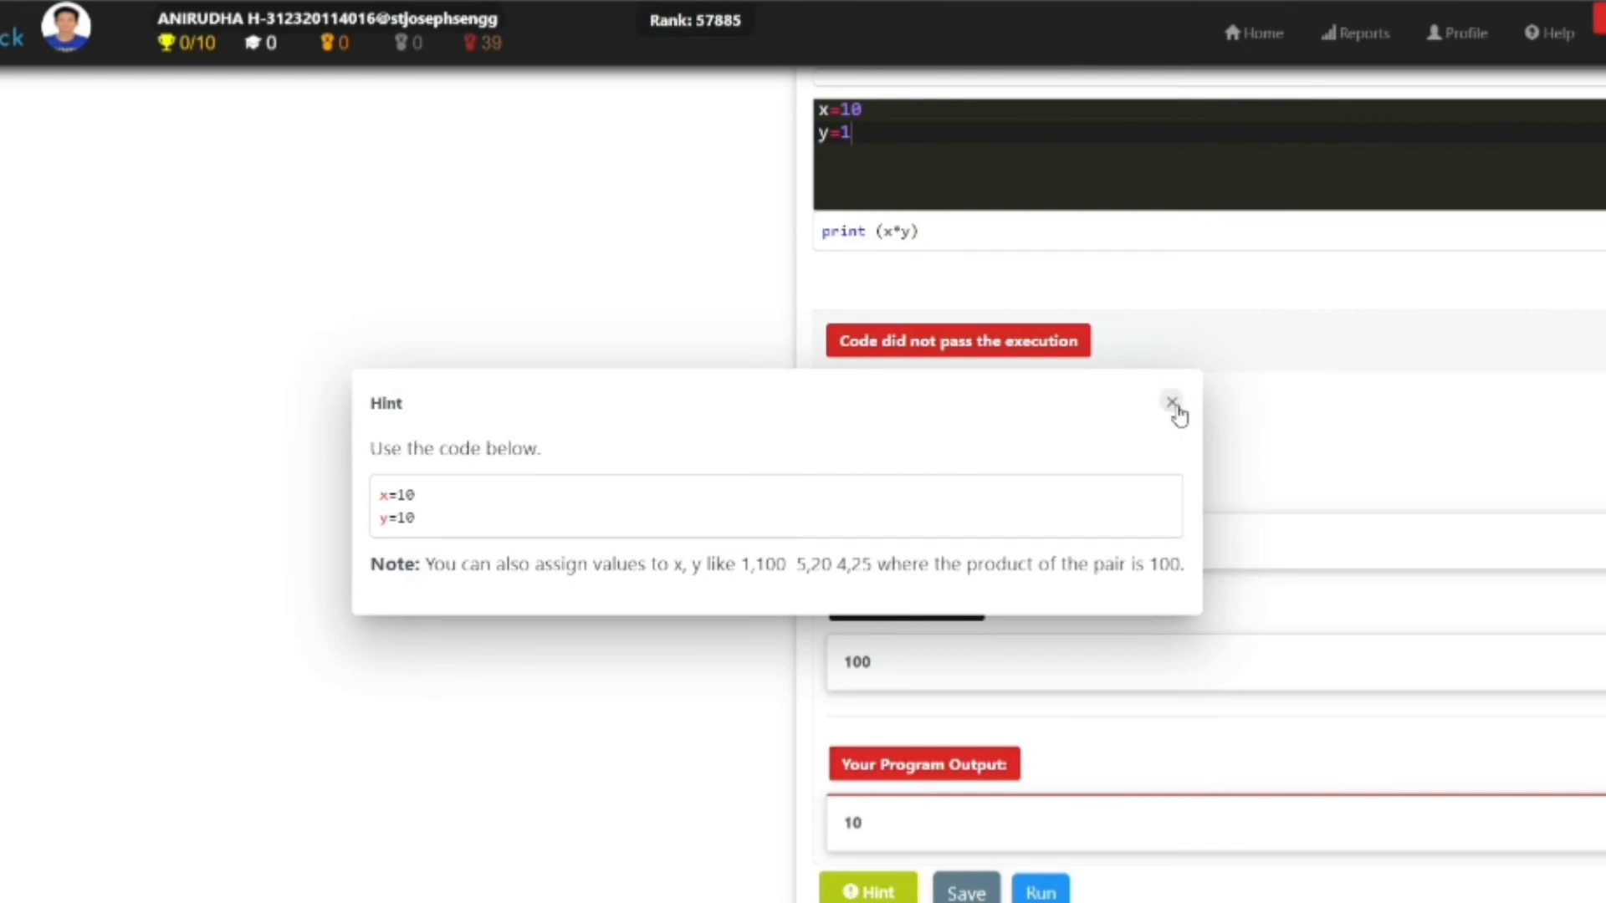
Dismiss the hint, change y to 0 and run again, which fails with output 0.
click(1172, 401)
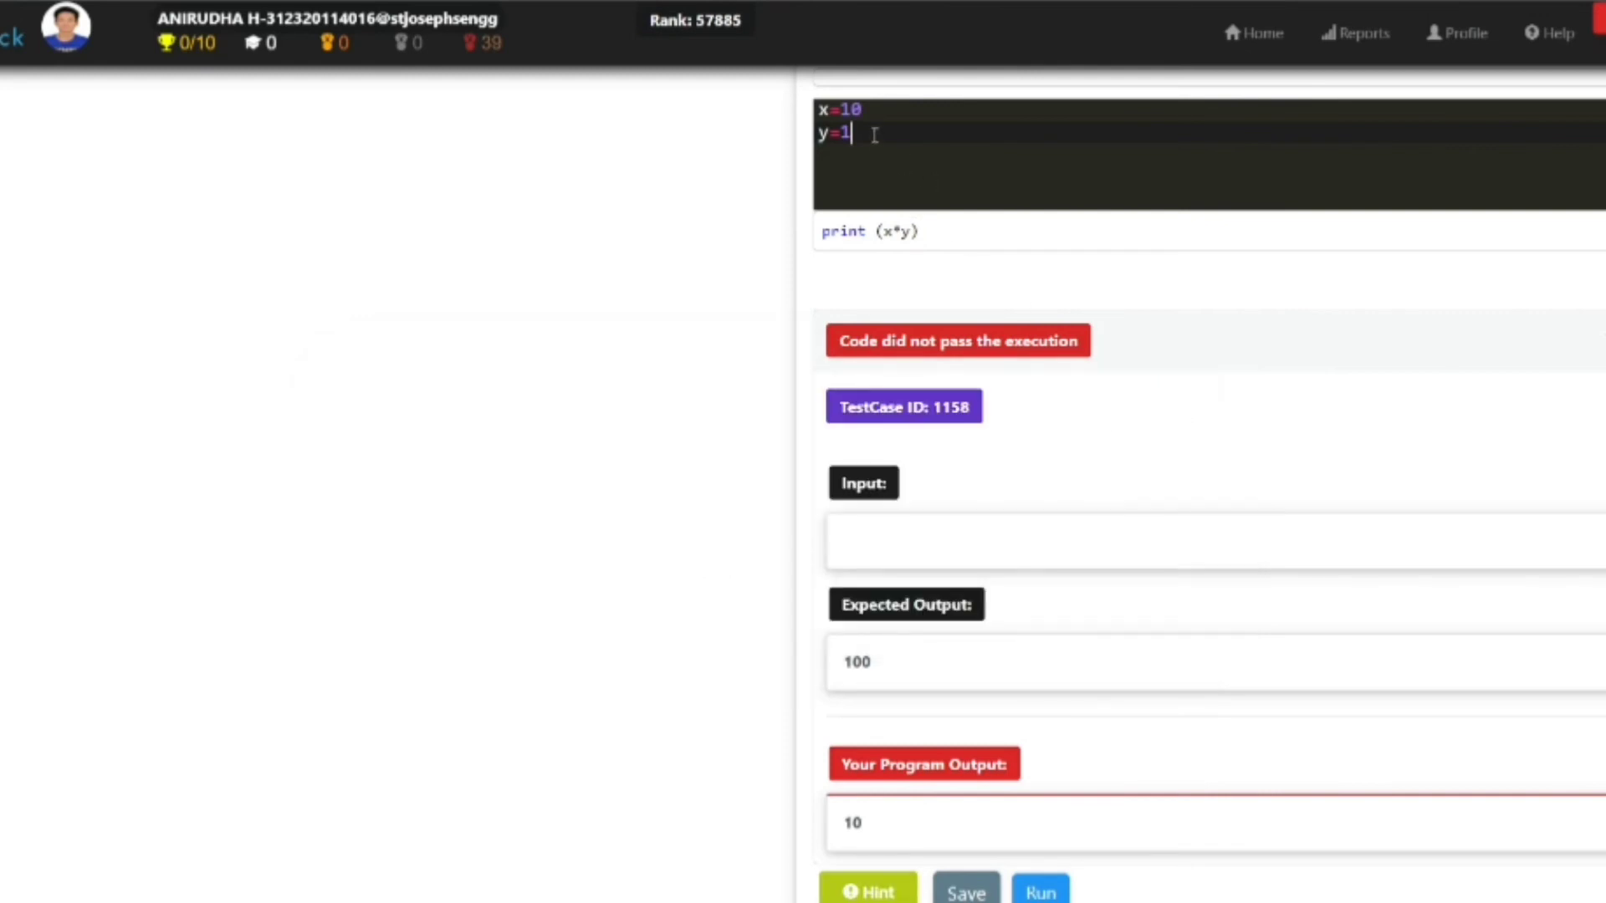
text(0)
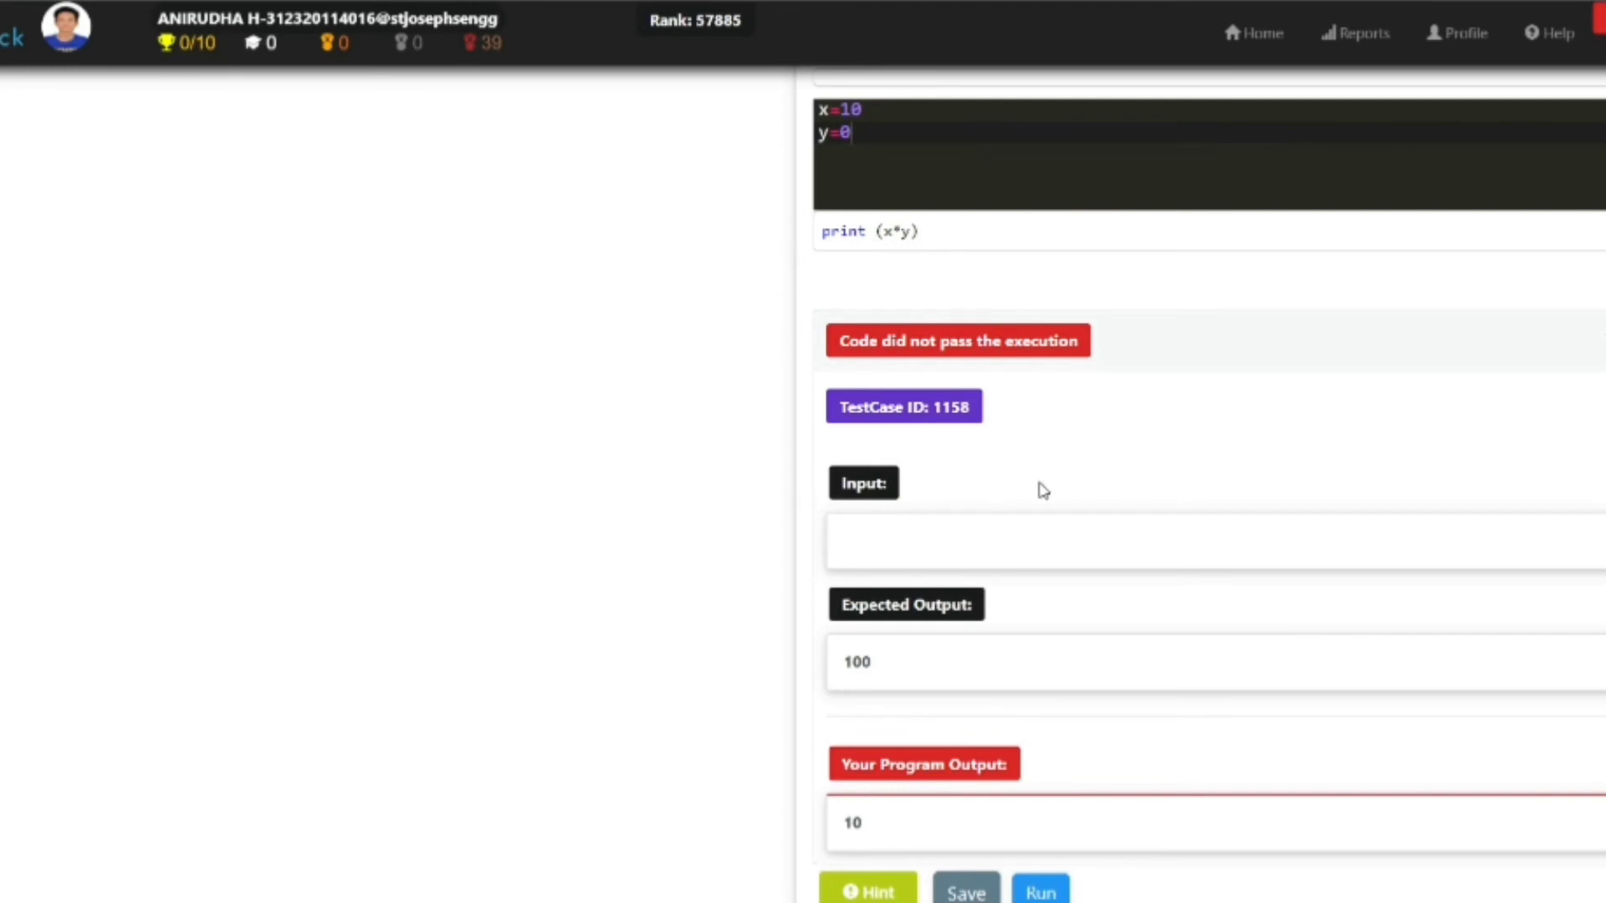
mouse_move(988, 846)
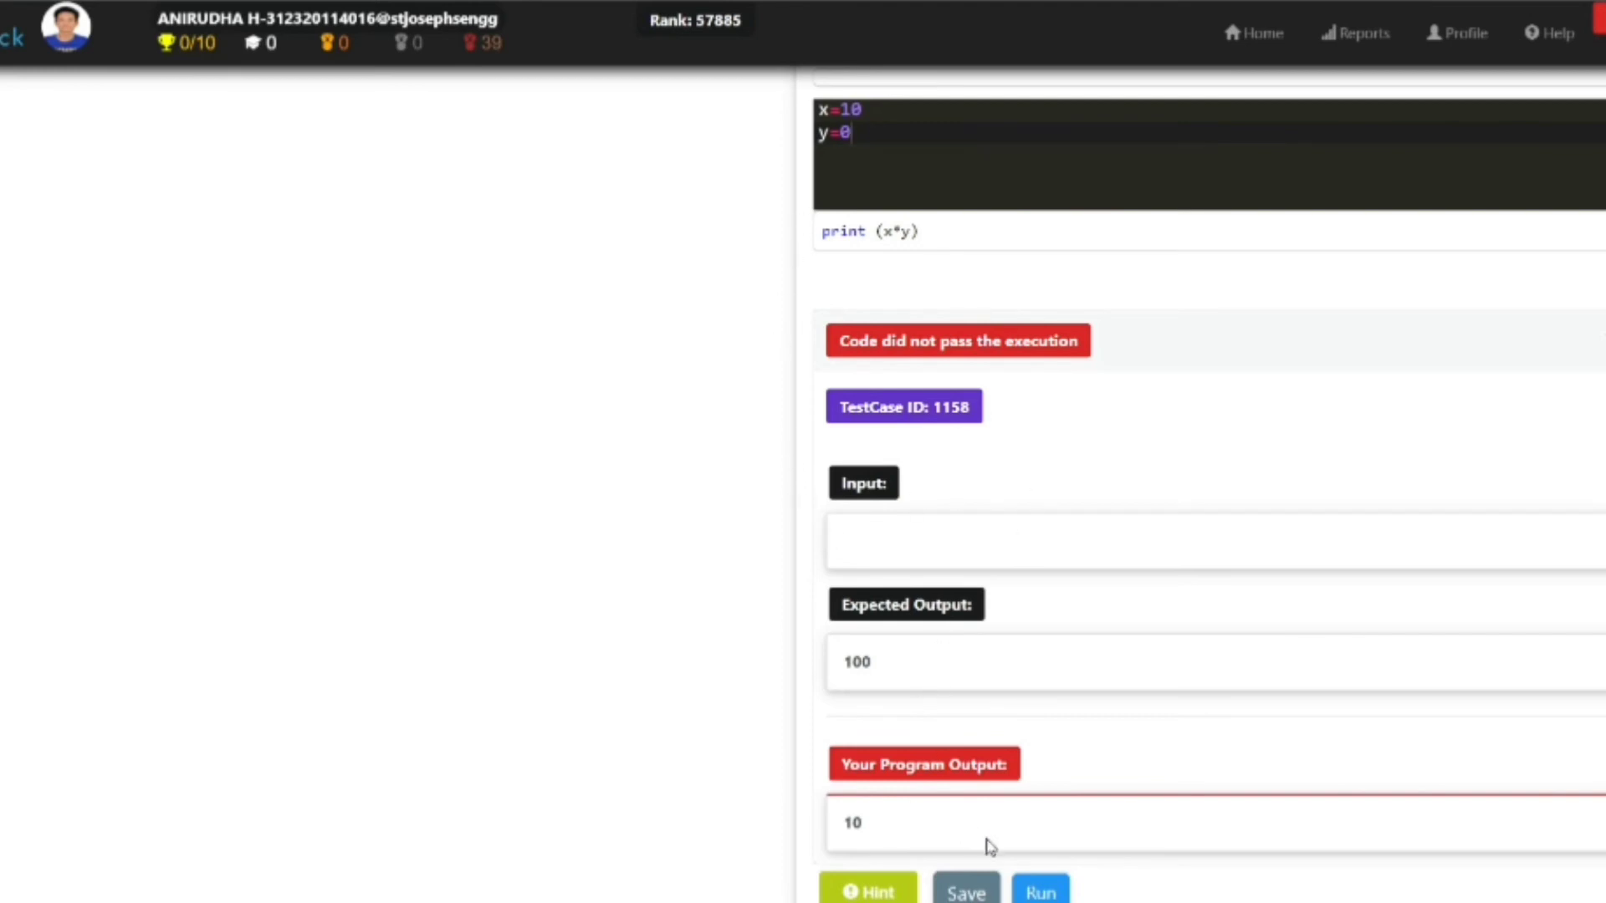
click(1039, 890)
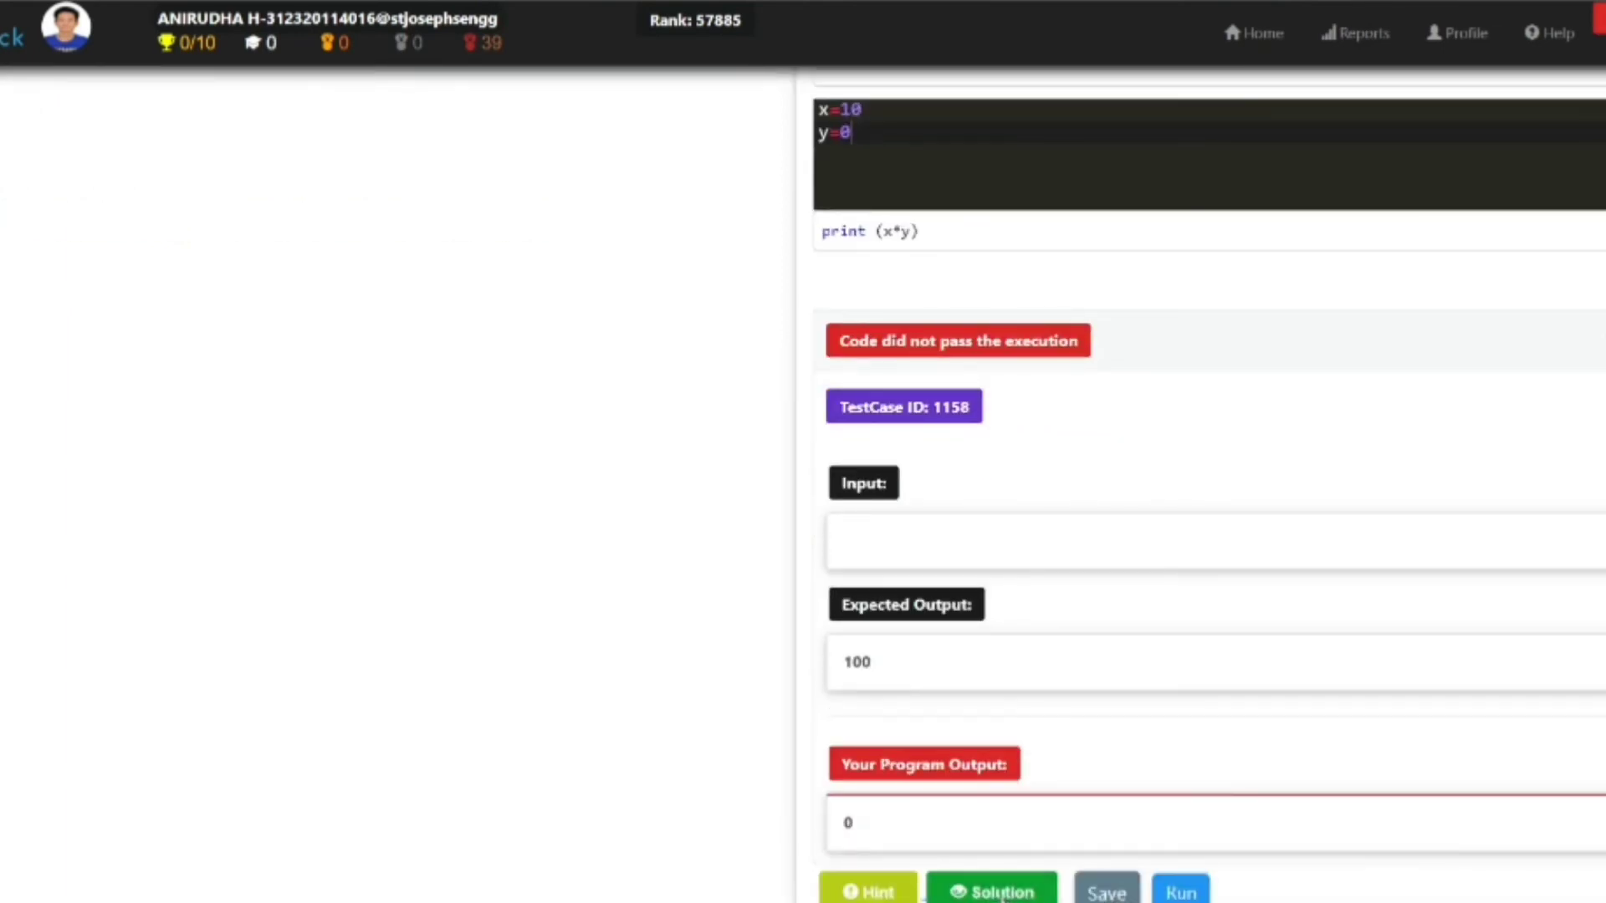
Reveal the solution x=10, y=10 and close it.
click(989, 886)
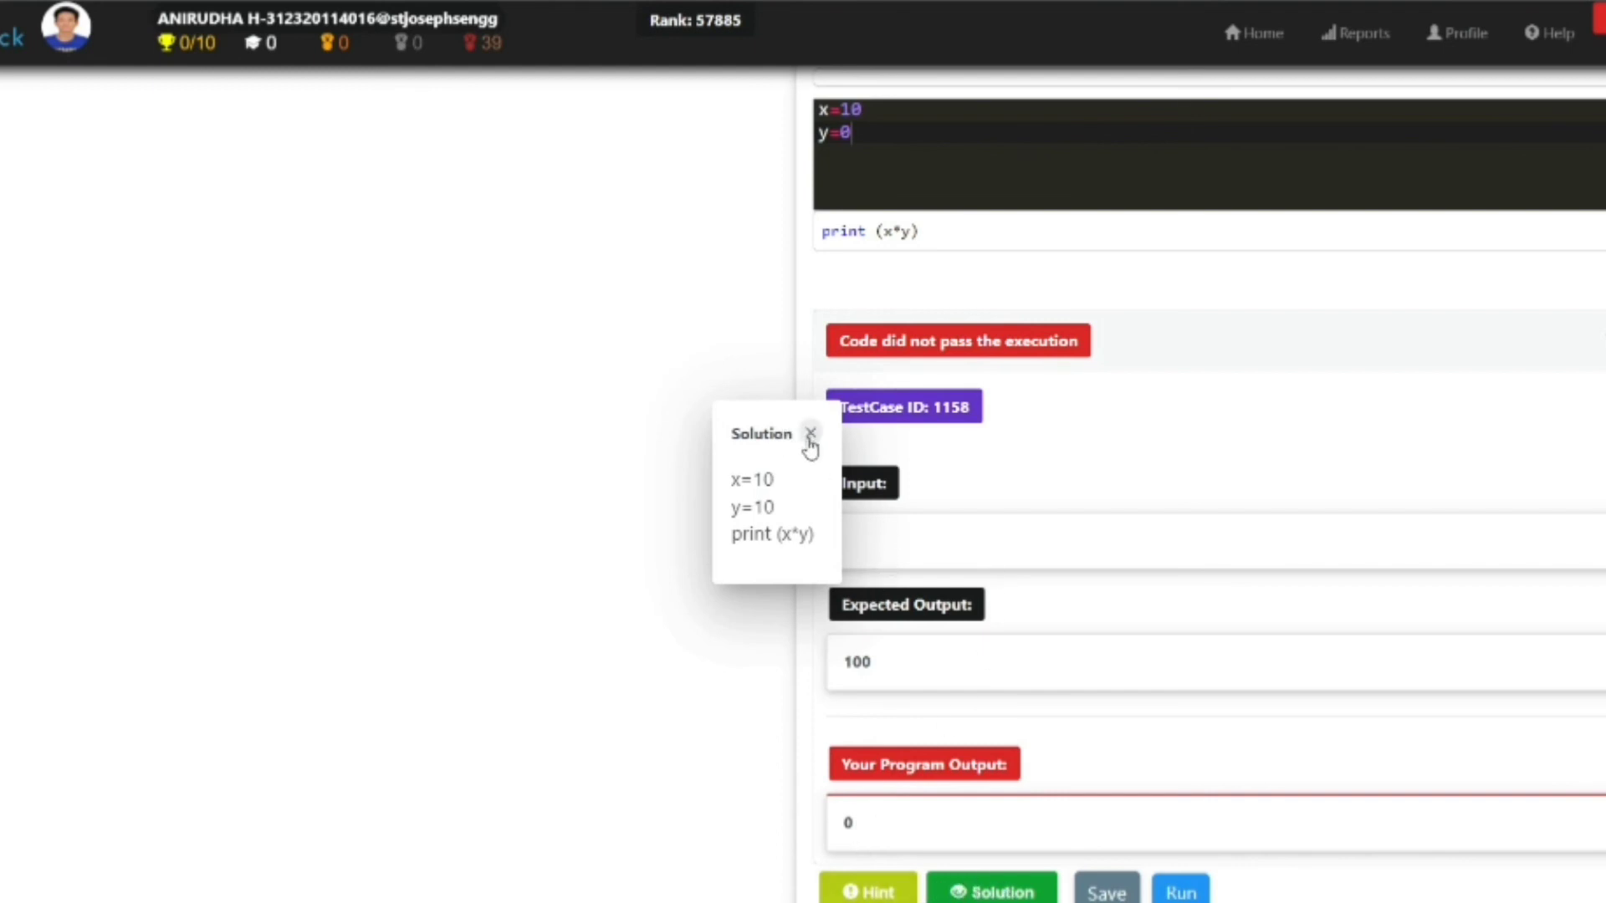
click(811, 435)
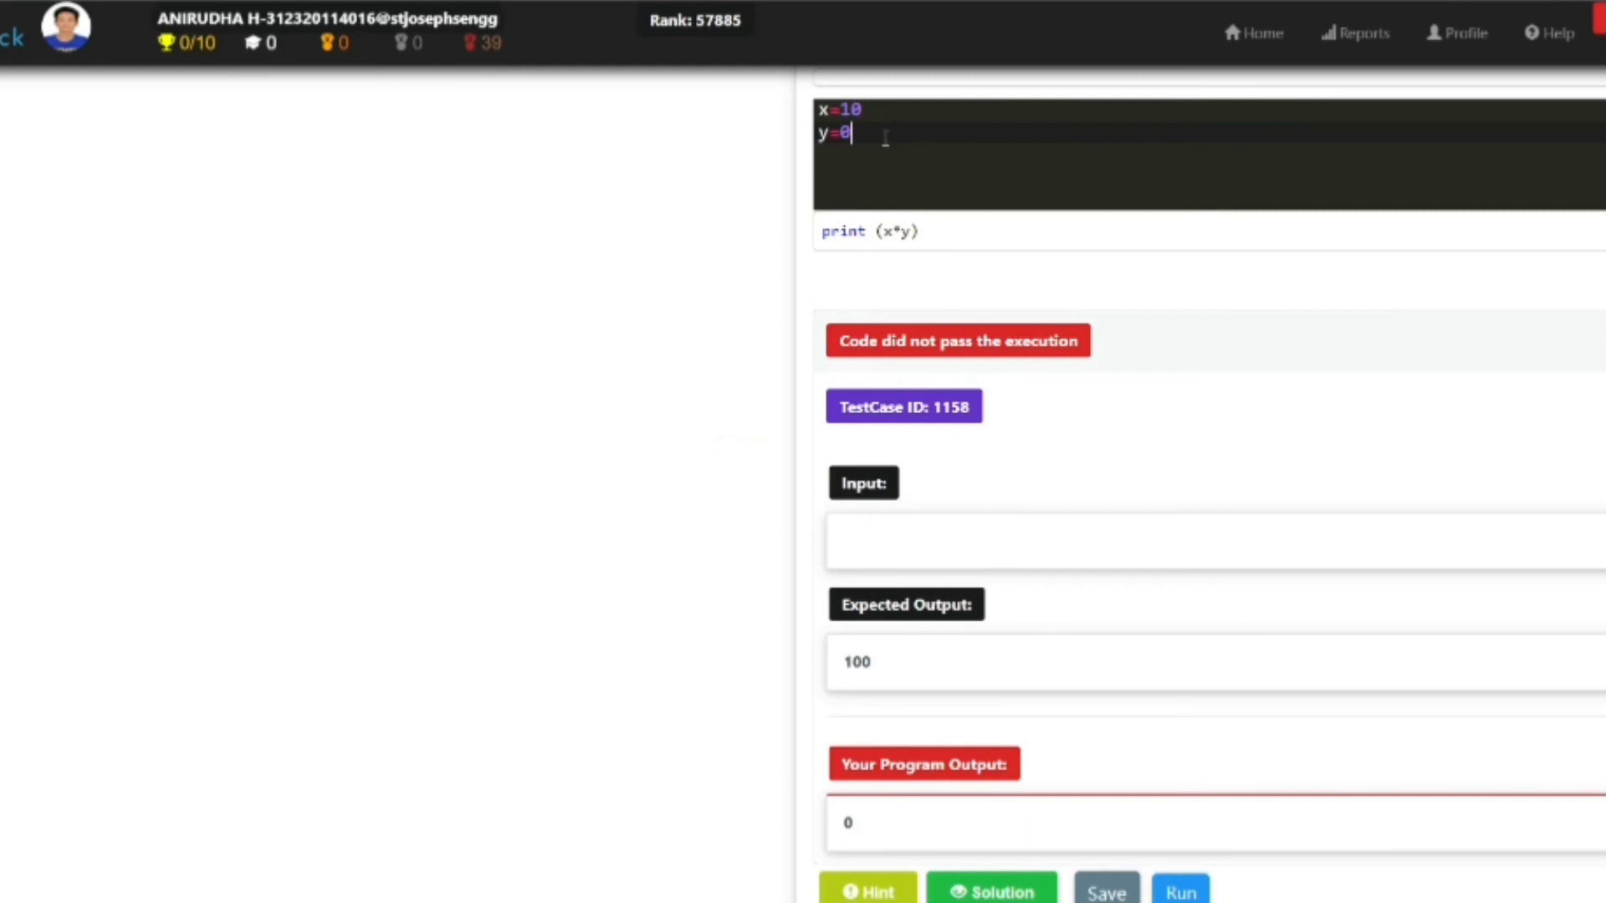
Change y to 10 and run, getting 'Congratulations! Your Code has passed.'.
text(1)
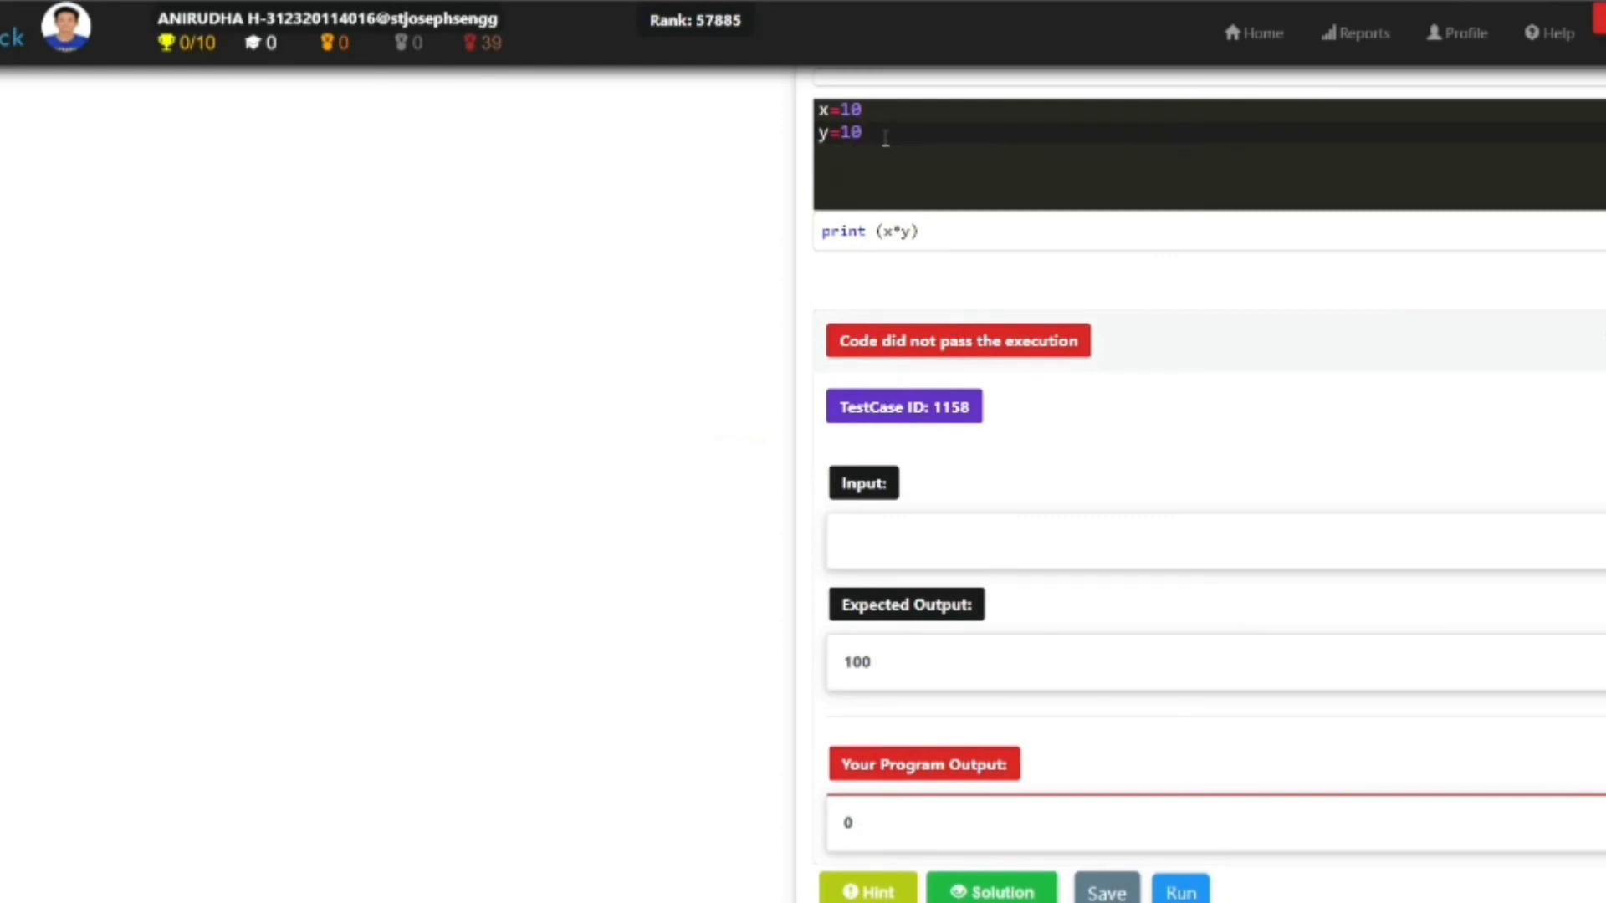
click(1180, 886)
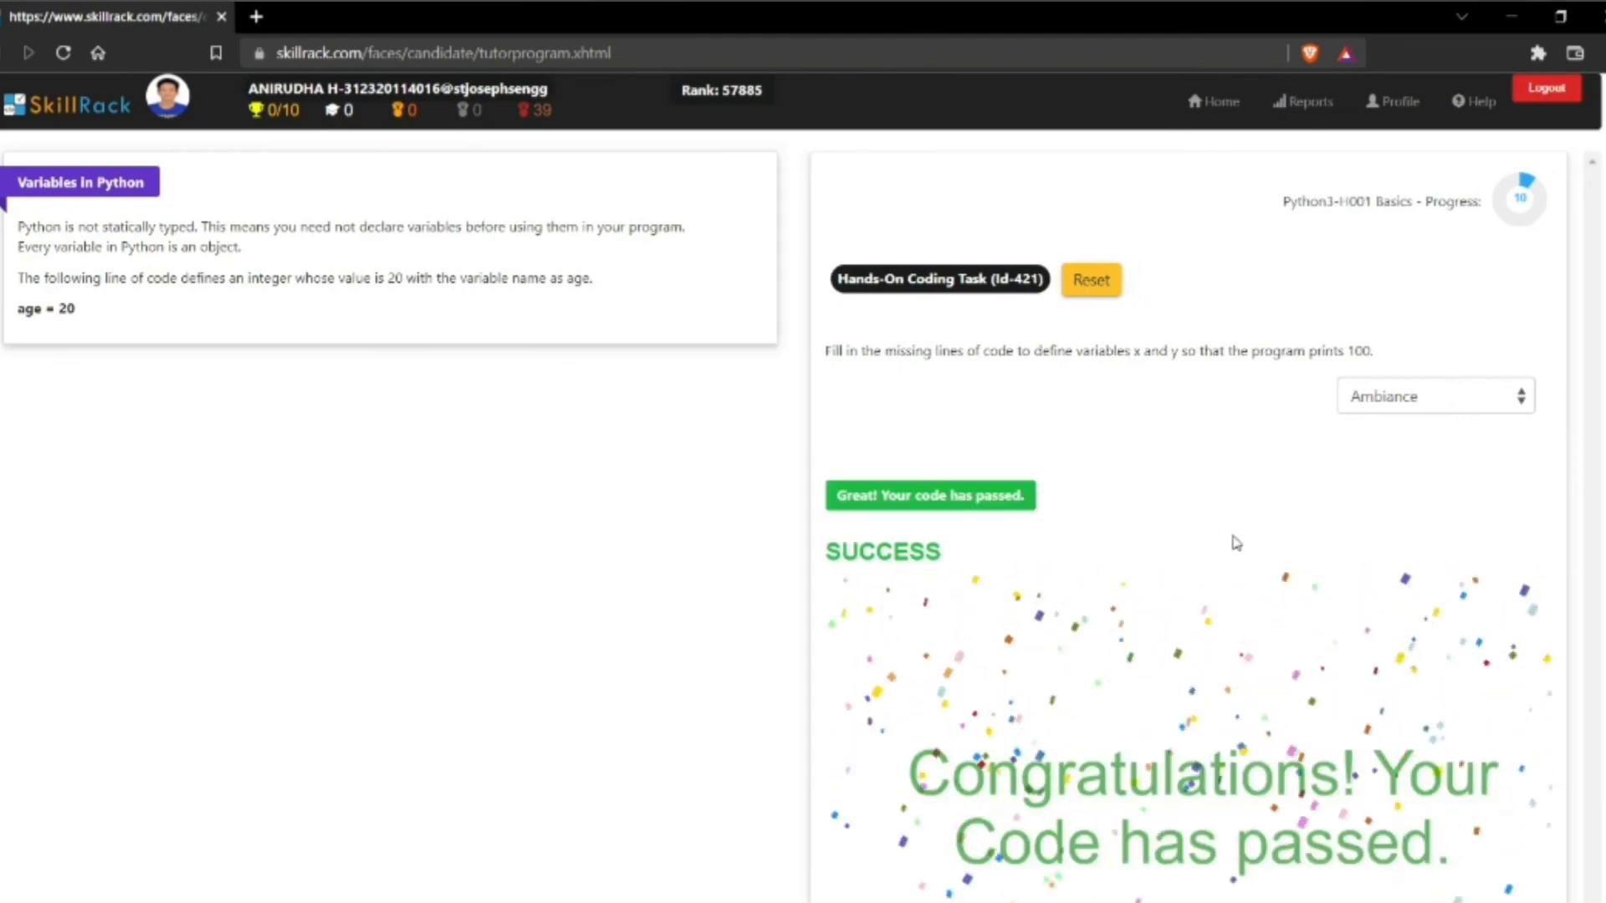
scroll(down, 3)
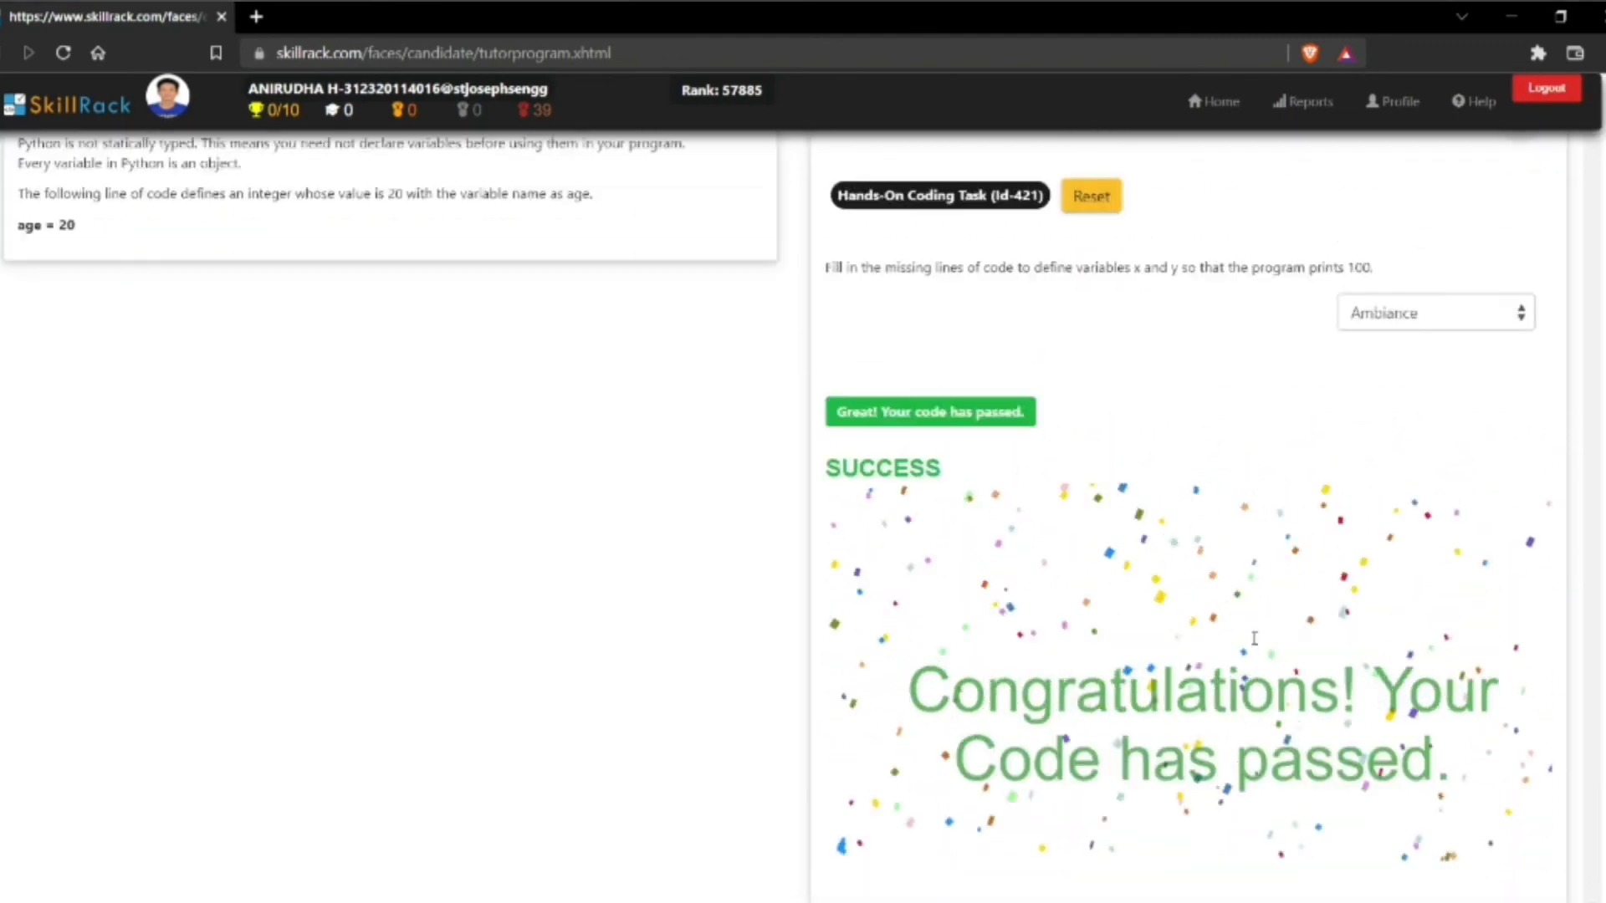
scroll(down, 3)
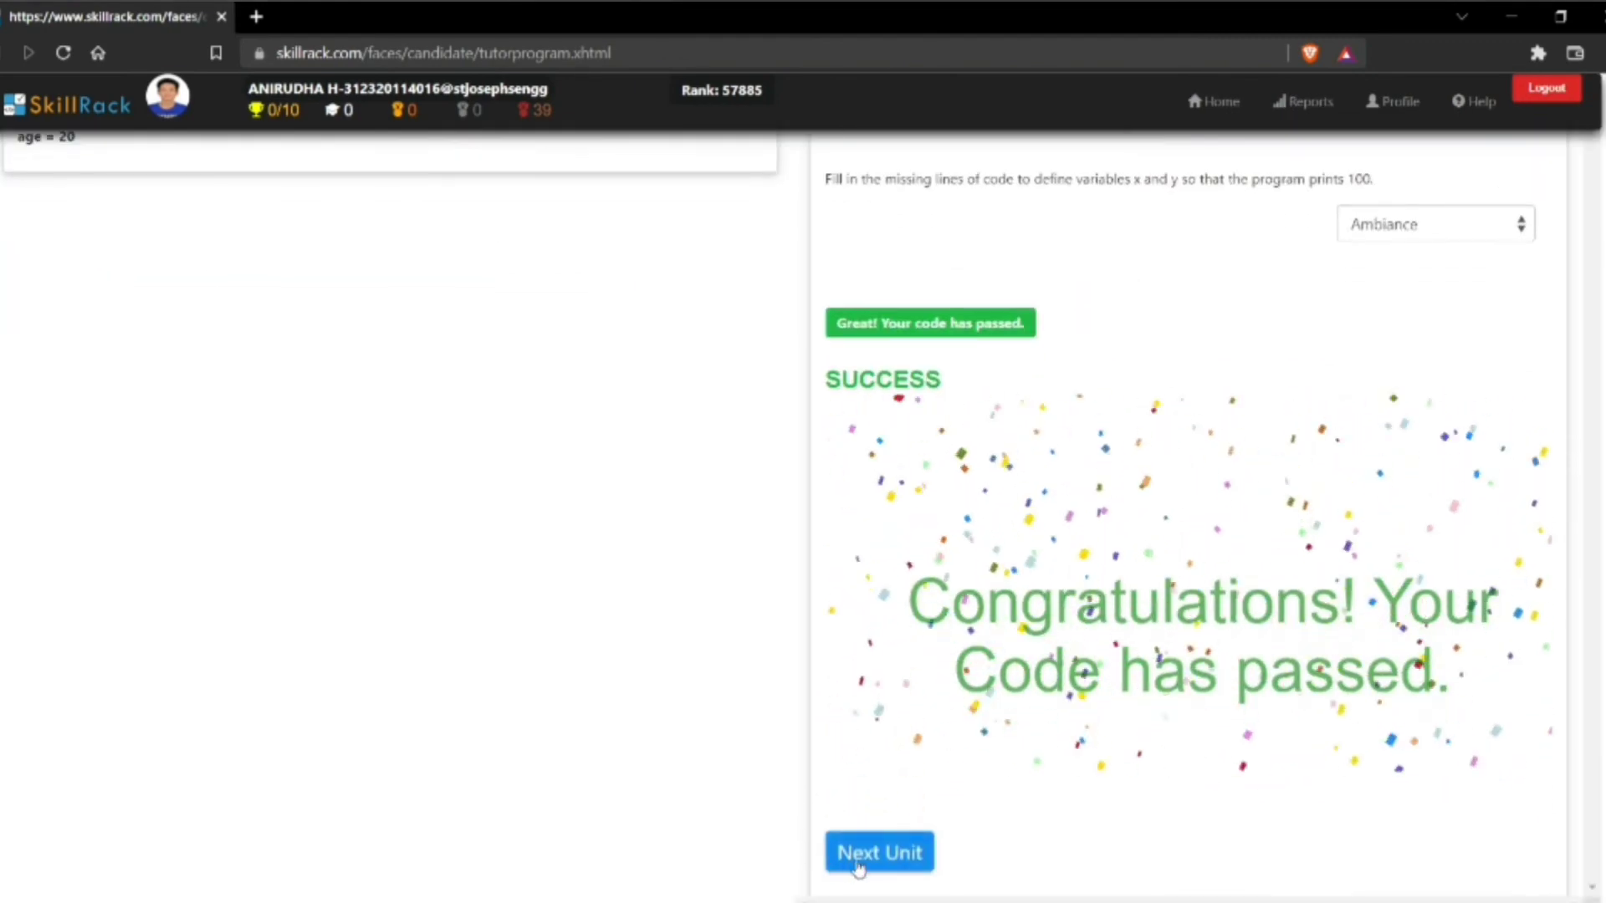
Advance to the next unit, the String variables task assigning Chennai to city.
click(878, 852)
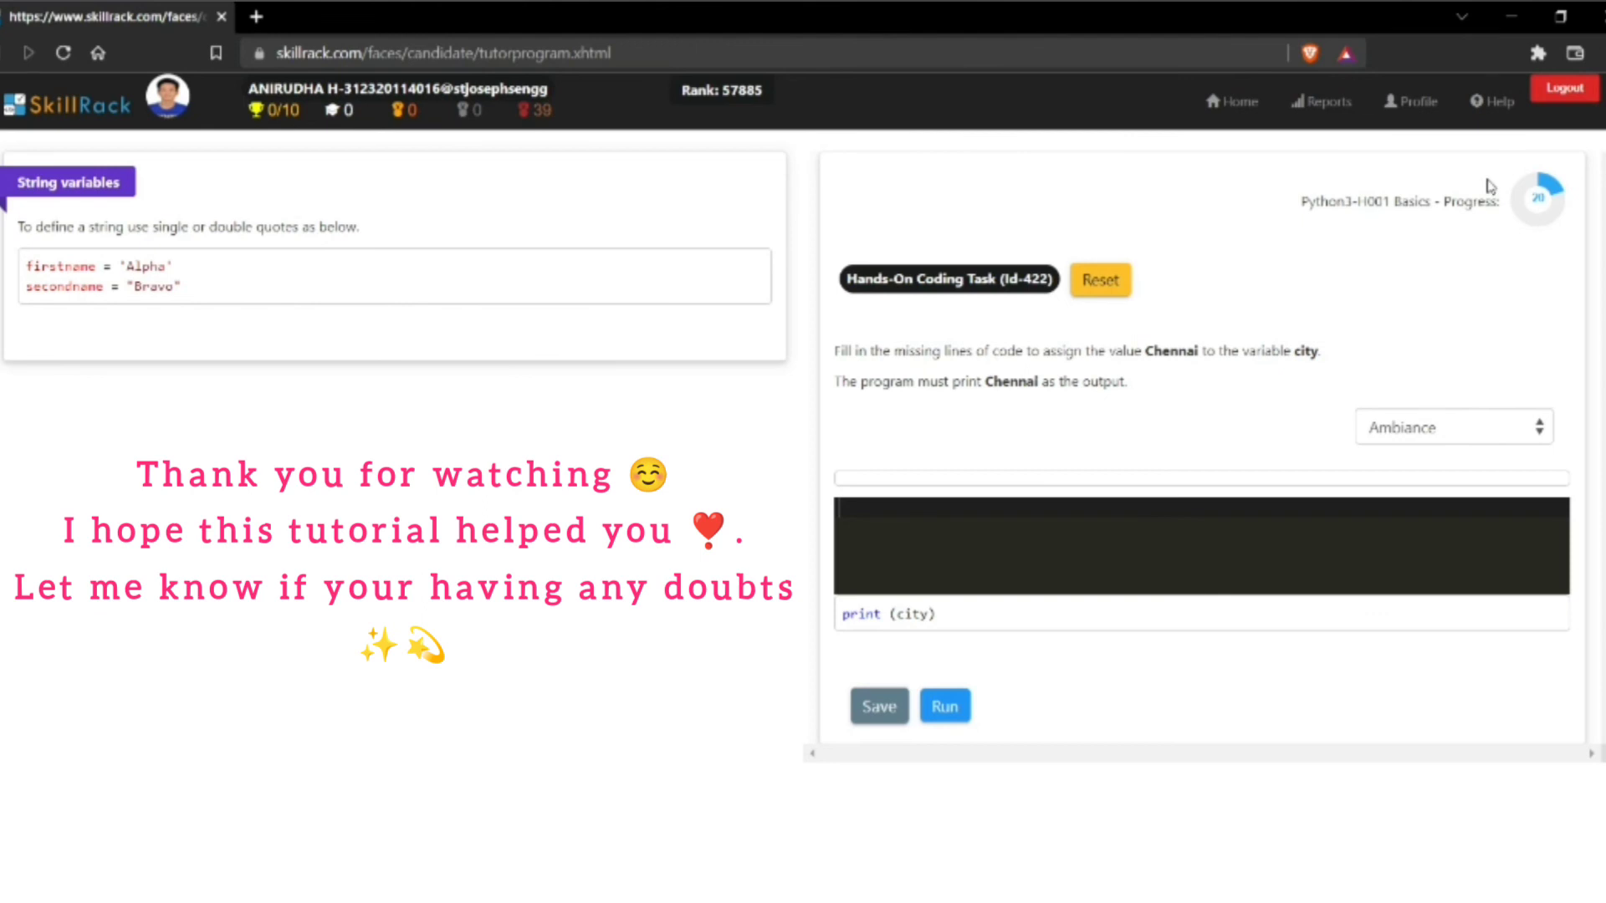
mouse_move(537, 149)
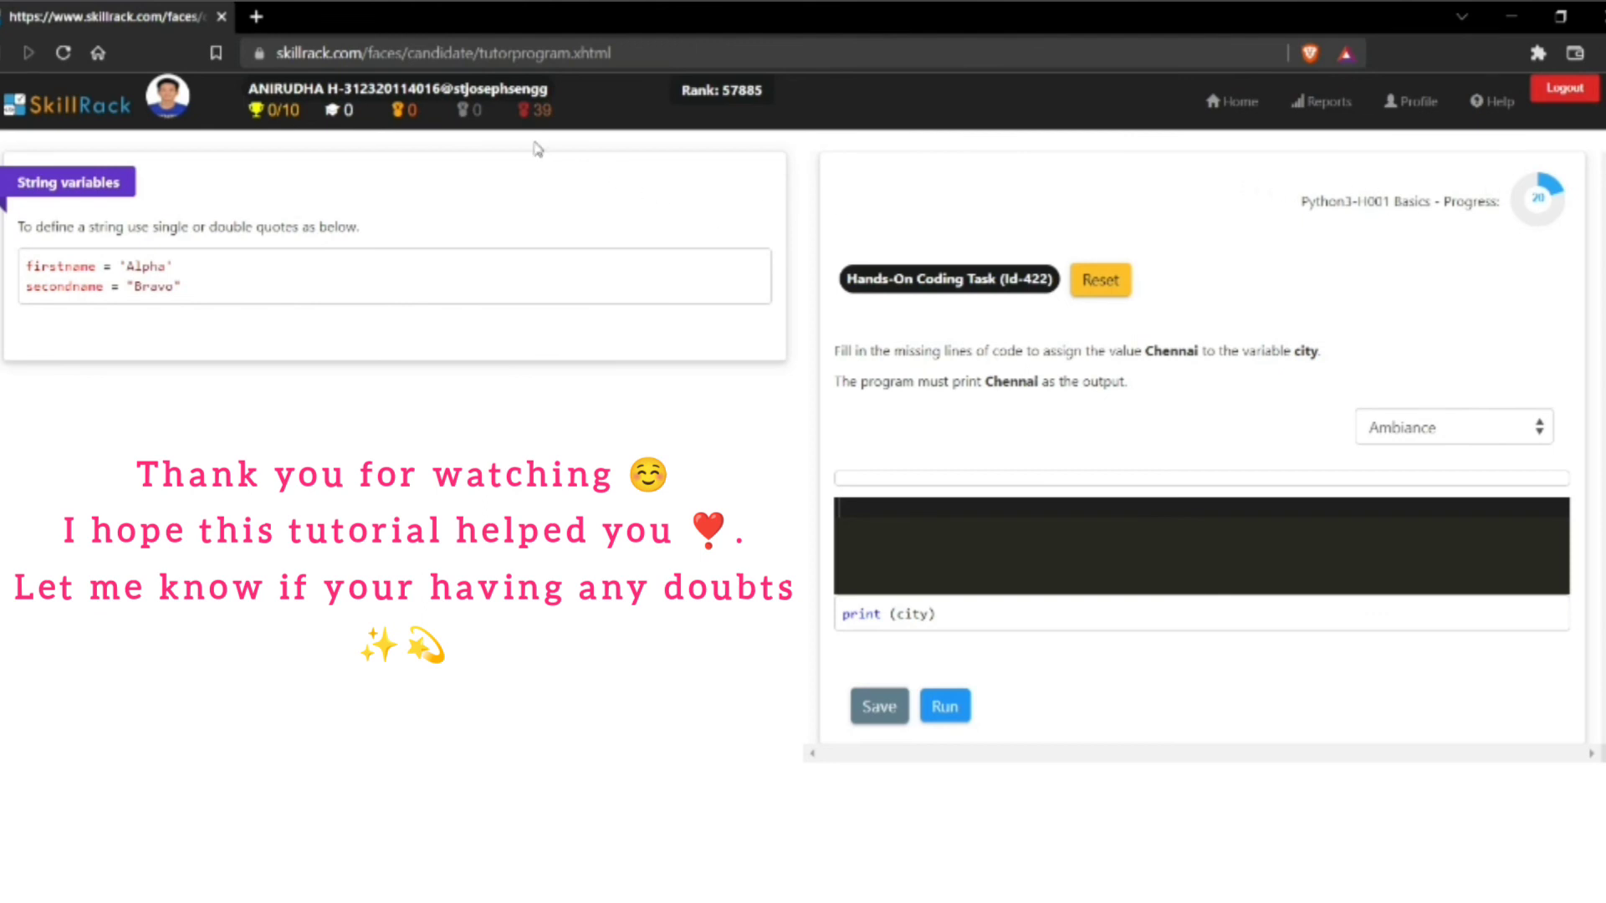